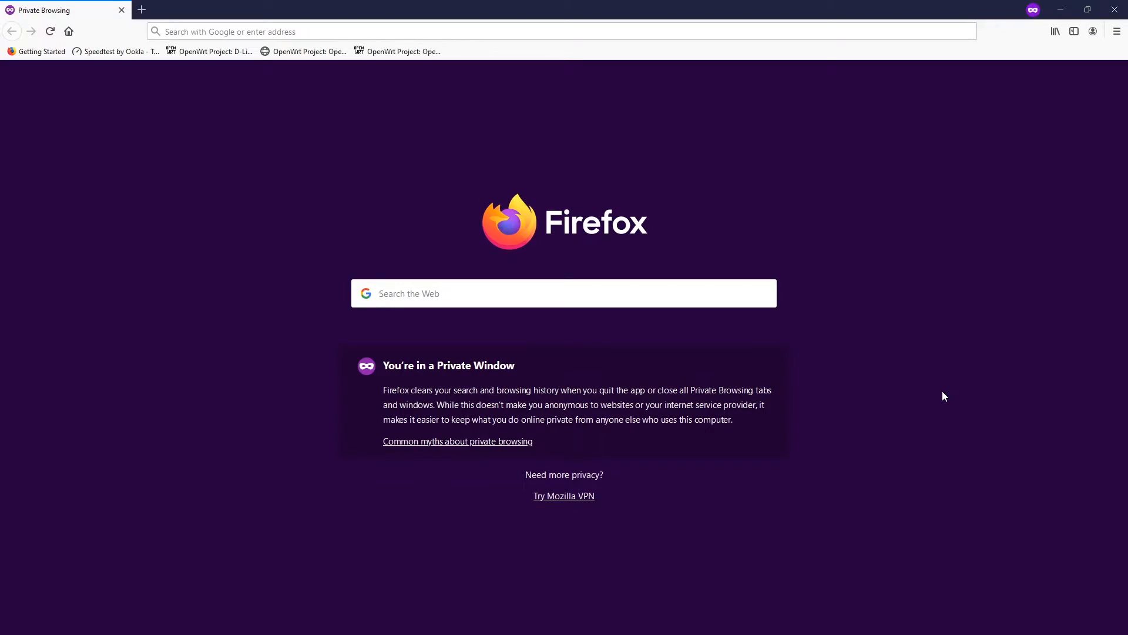
pyautogui.moveTo(612, 86)
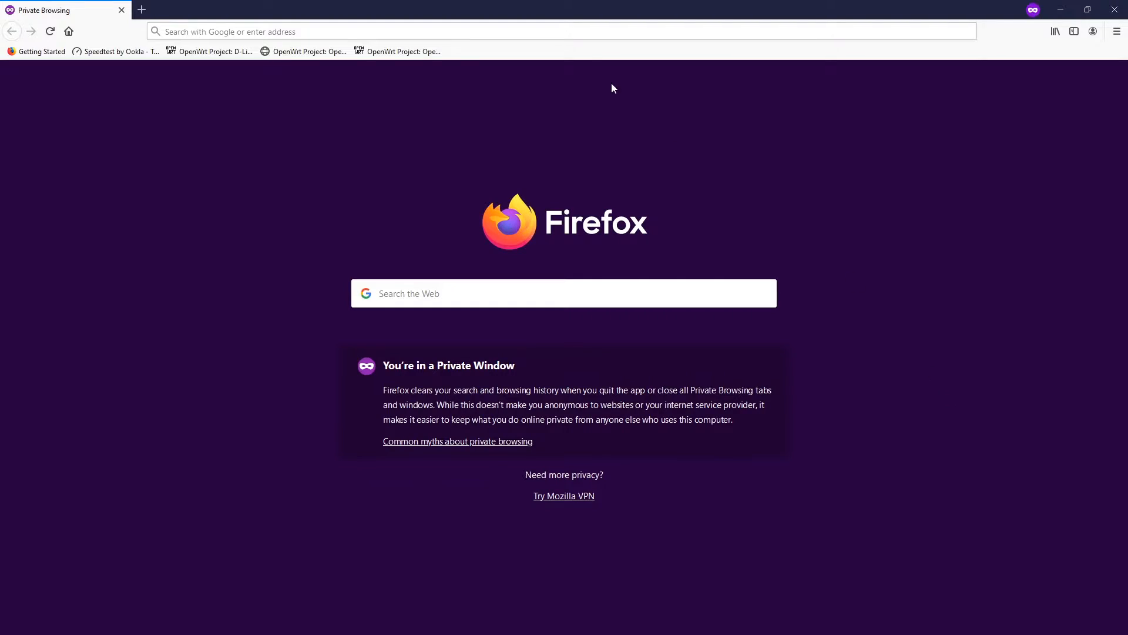
# - Load the router's LuCI login page at 192.168.1.1 in Firefox
pyautogui.write('192.168.1.1/cgi-bin/luci')
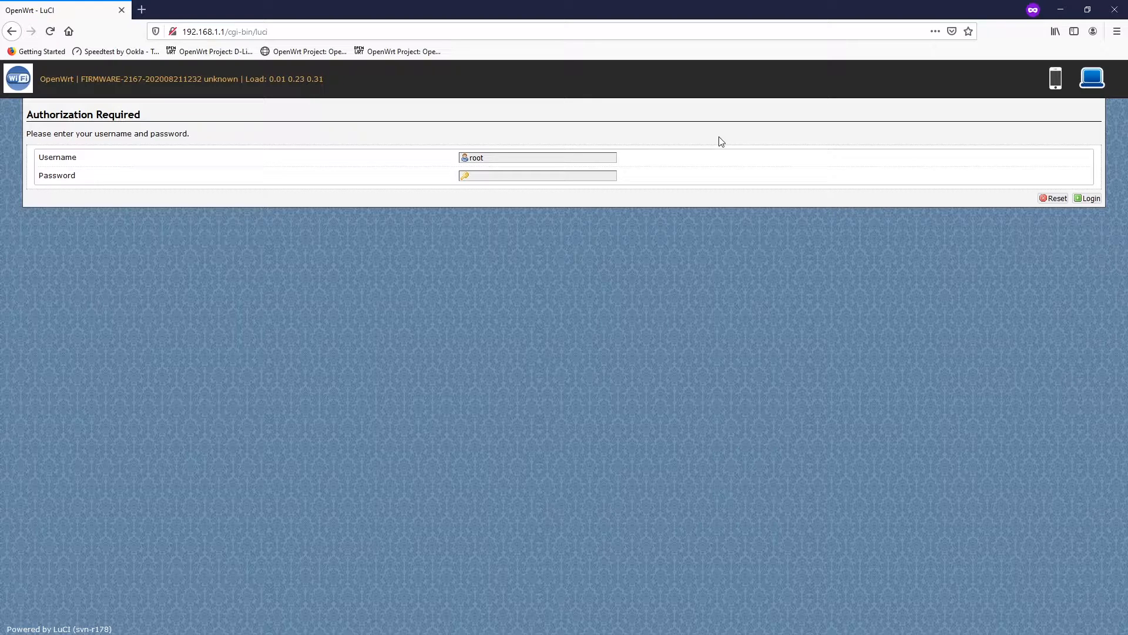
# - Log in as root to reach the router's Status Overview page
pyautogui.click(536, 157)
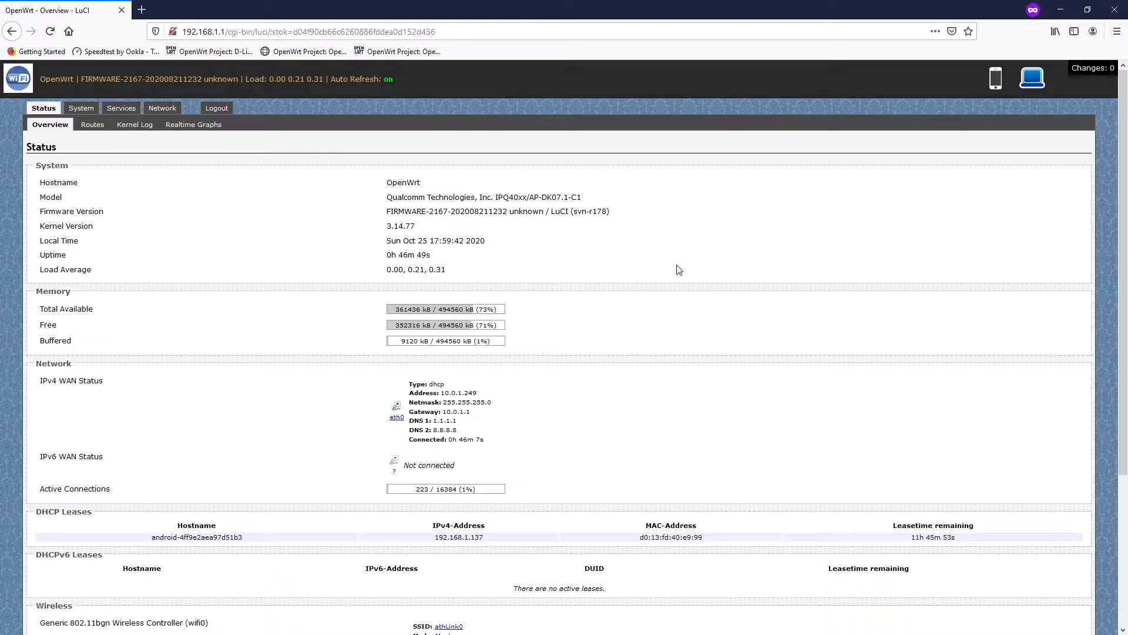
pyautogui.moveTo(383, 226)
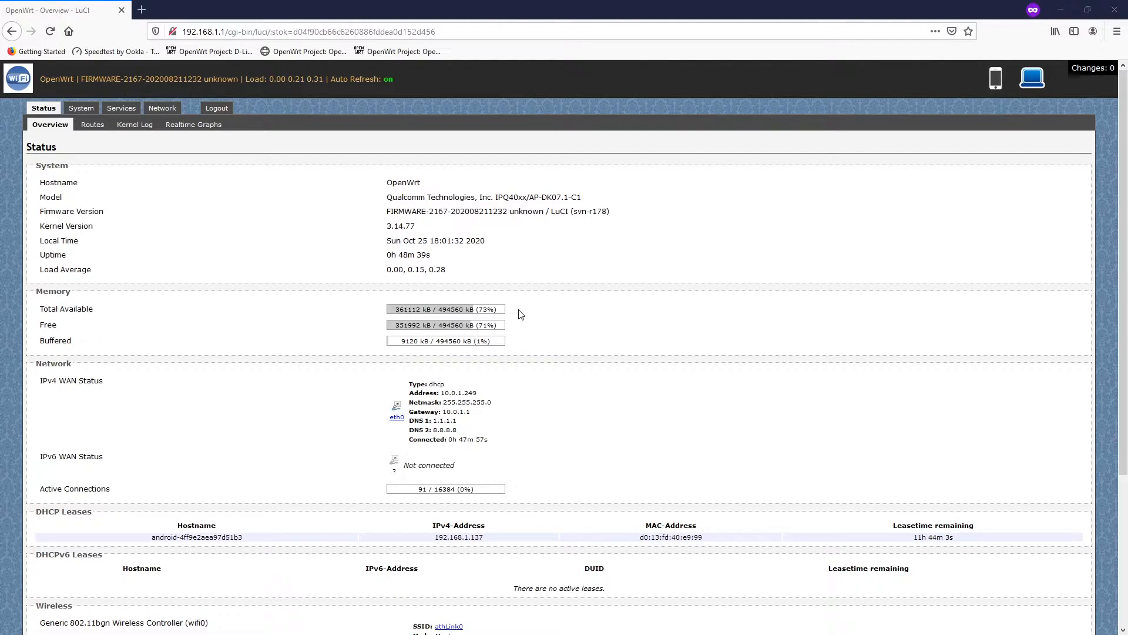
pyautogui.scroll(-3)
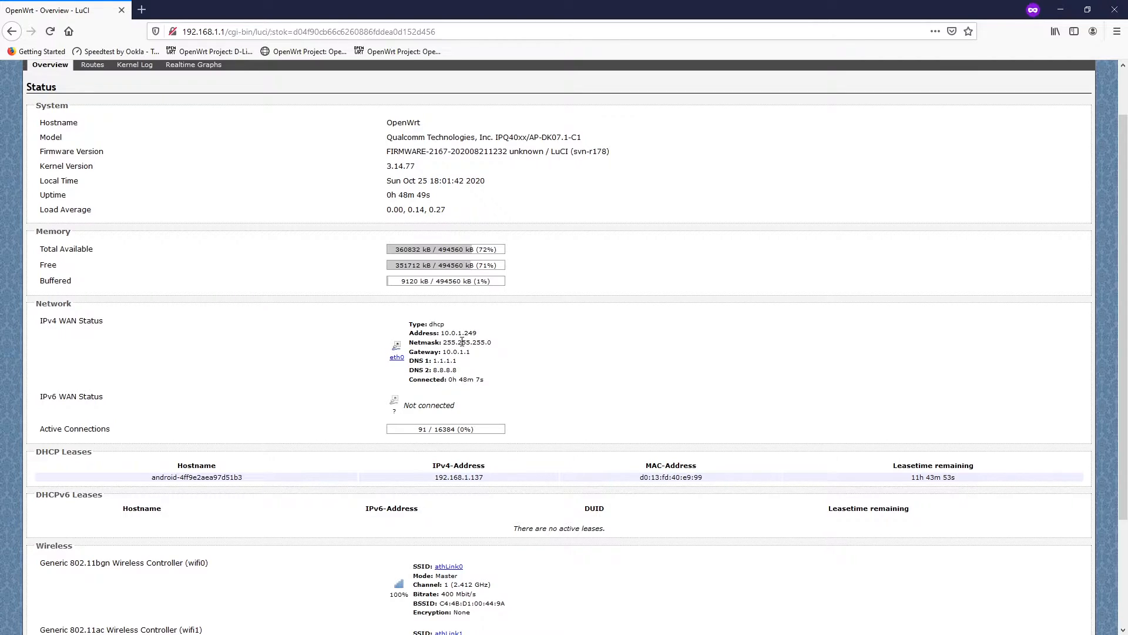
pyautogui.scroll(-3)
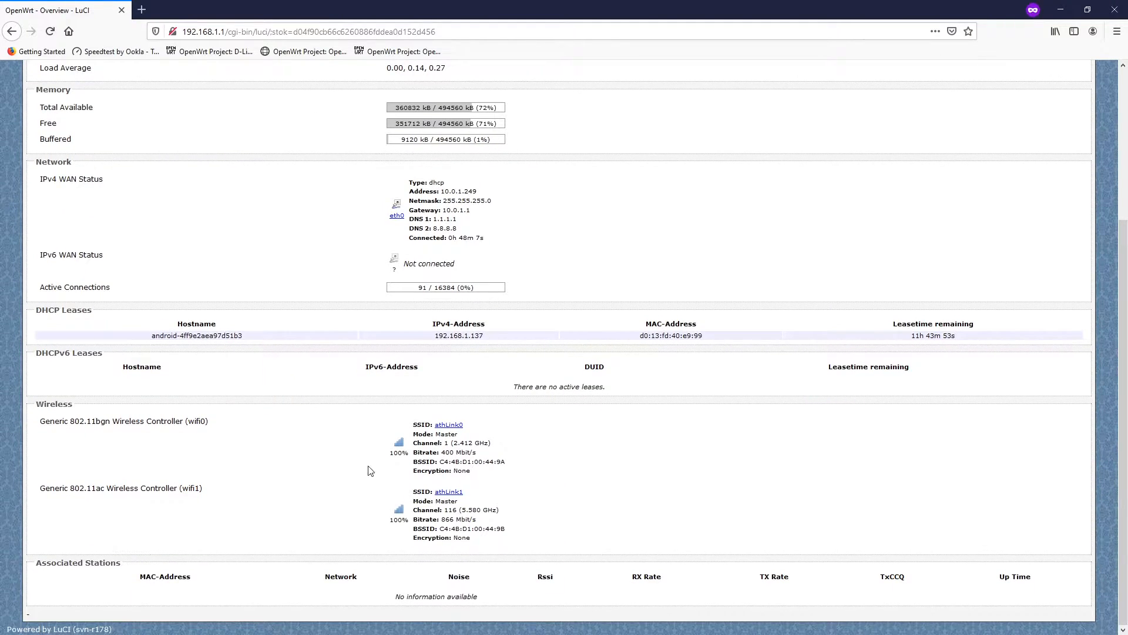
pyautogui.moveTo(230, 425)
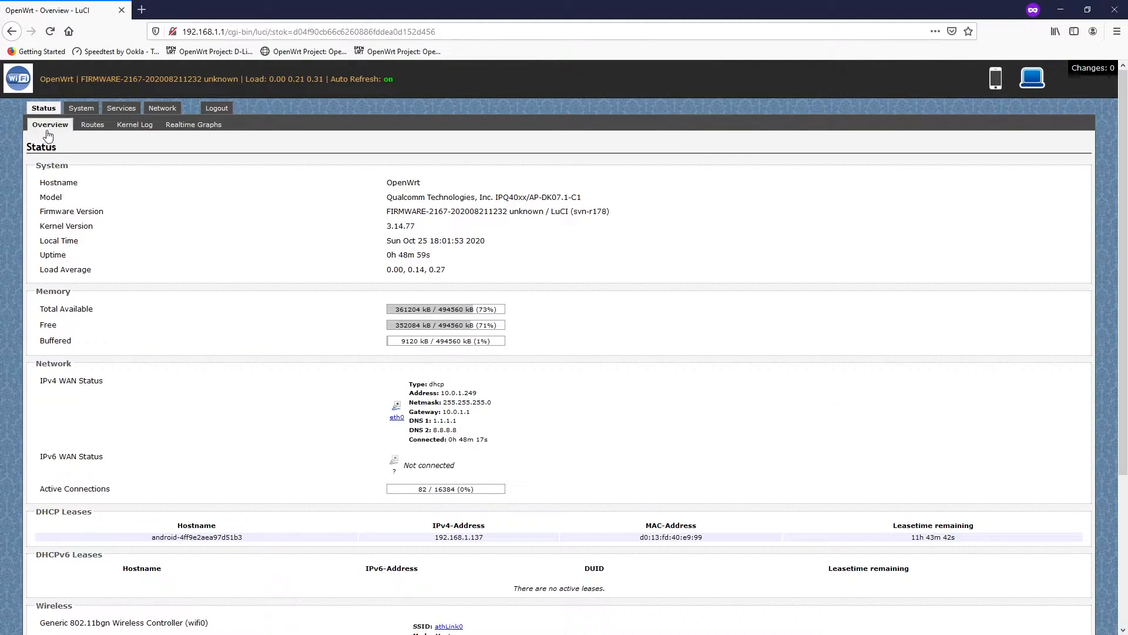
# - View the Routes table and Kernel Log, then show the Realtime Load graph
pyautogui.click(92, 125)
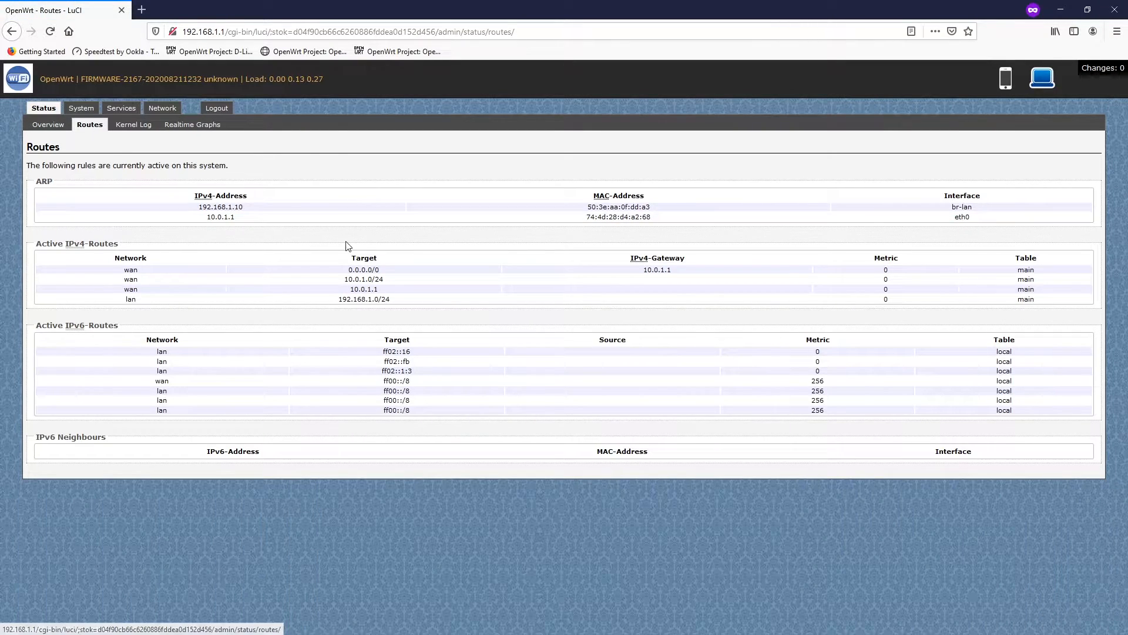
pyautogui.moveTo(283, 272)
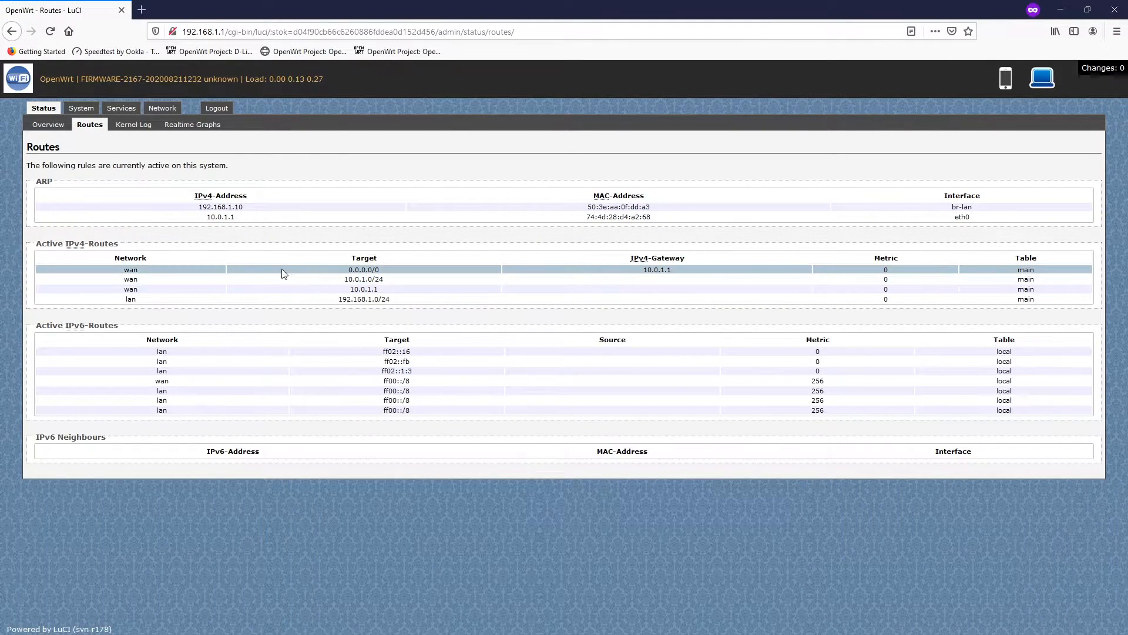
pyautogui.click(134, 125)
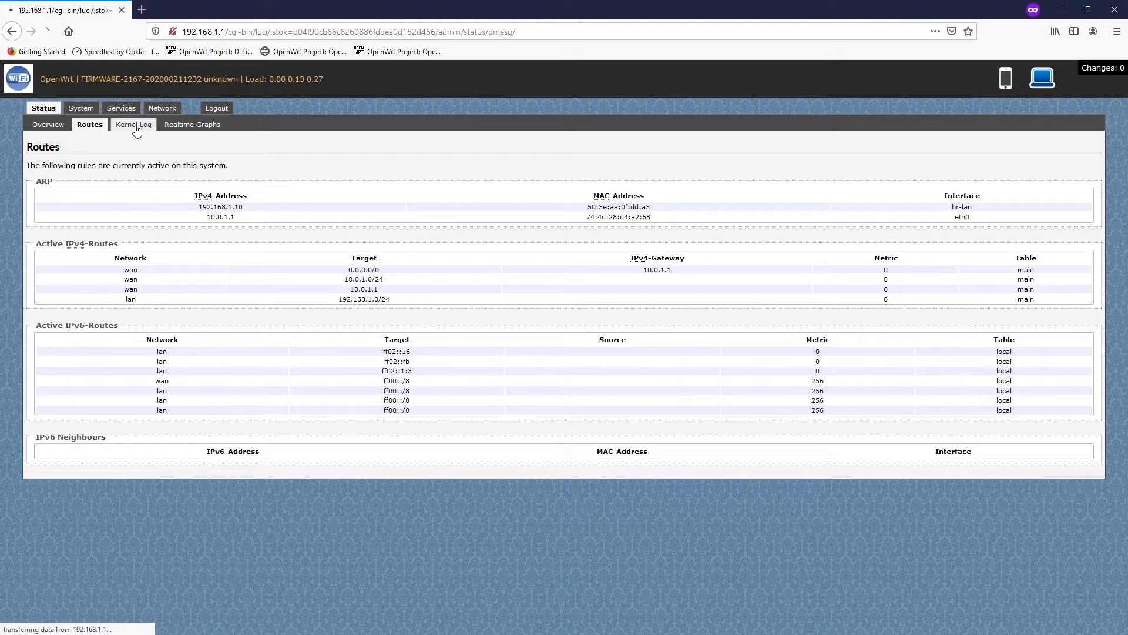
pyautogui.click(132, 124)
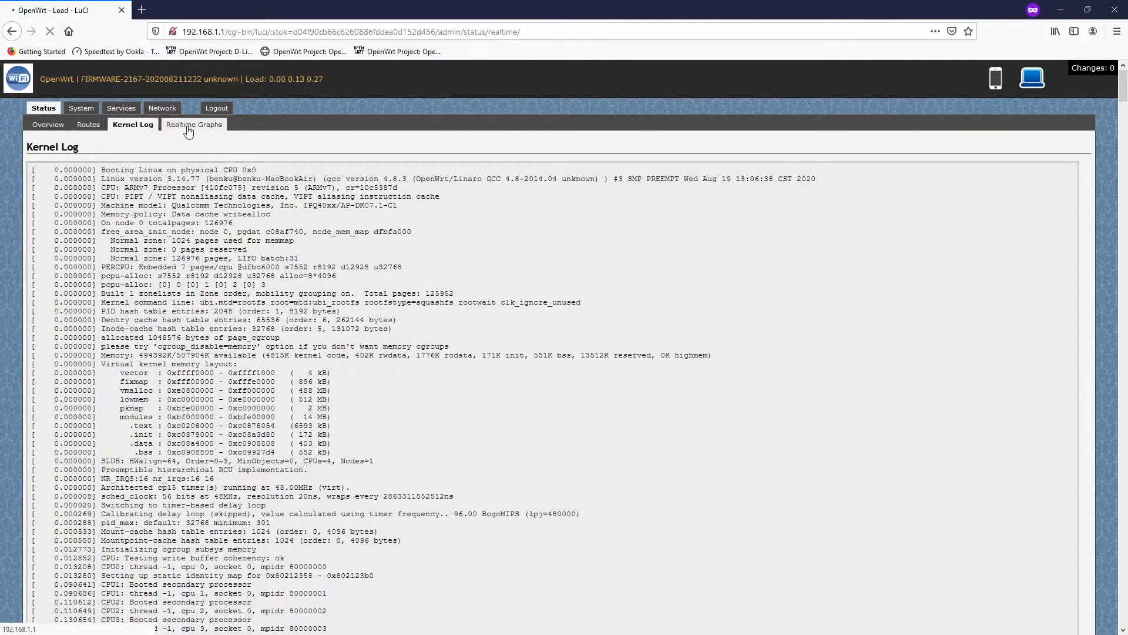
pyautogui.click(195, 125)
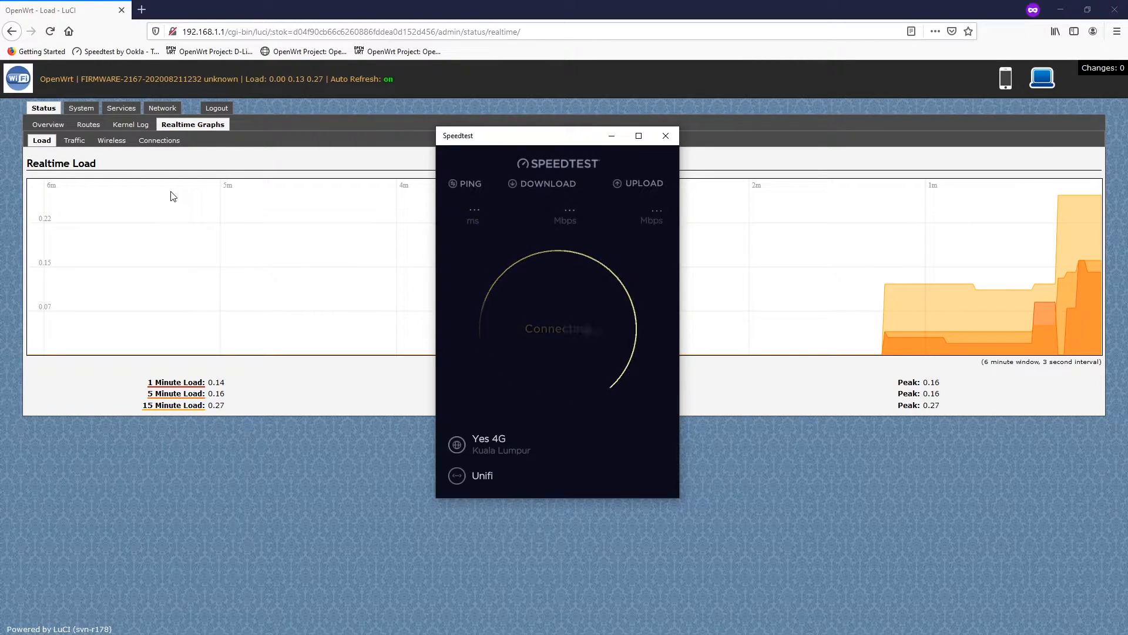
# - Show realtime traffic on eth1 during the speed test, then go to System settings
pyautogui.click(74, 139)
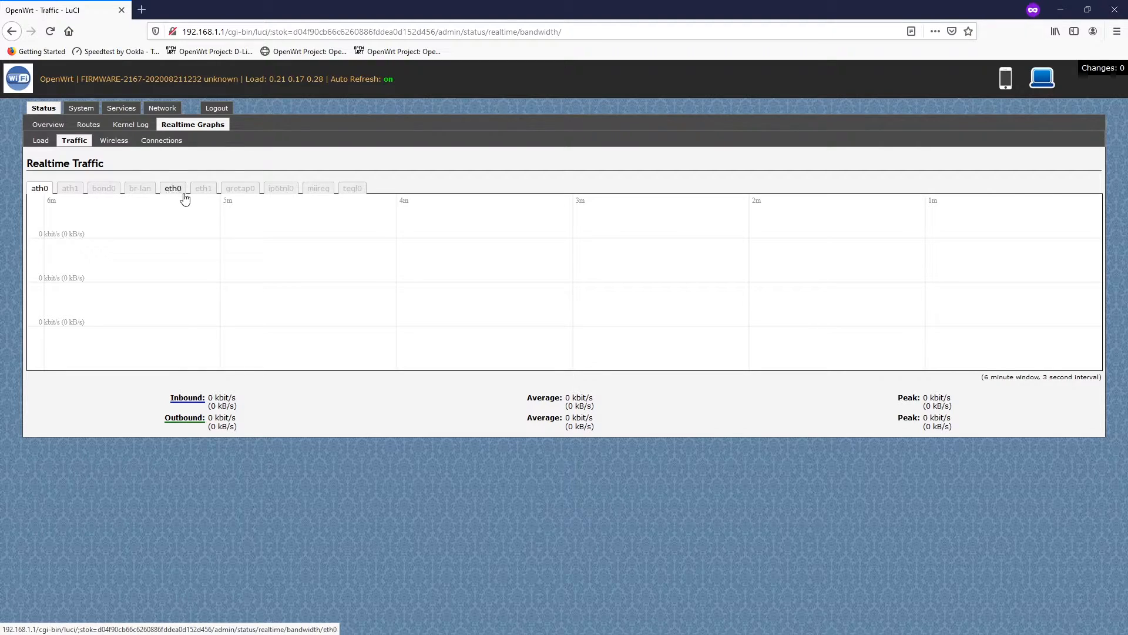
pyautogui.click(203, 188)
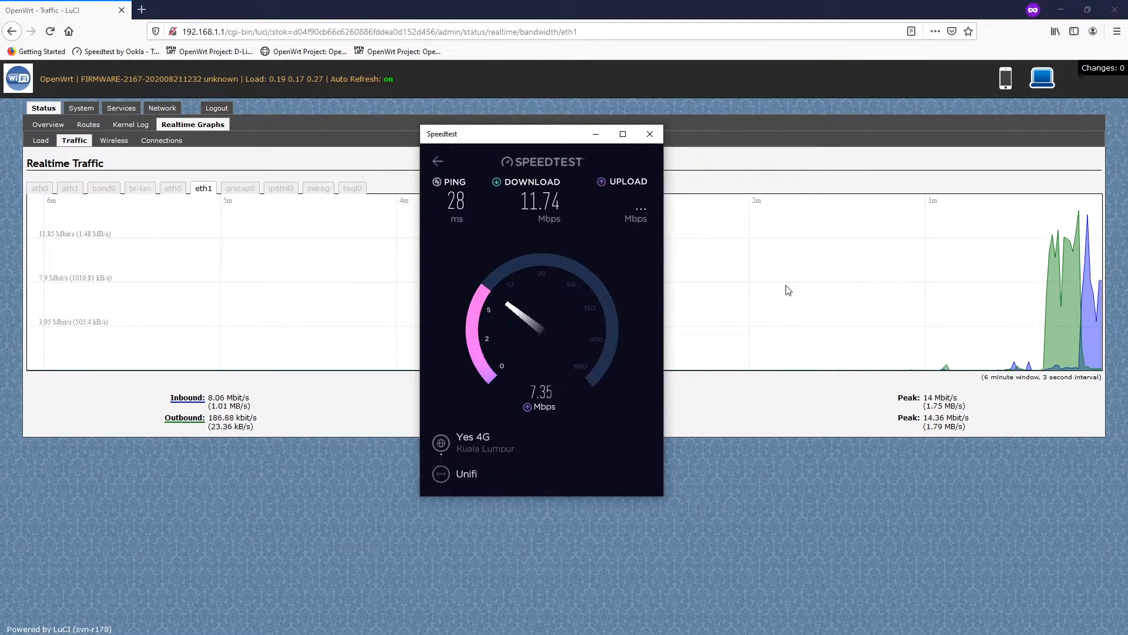
pyautogui.click(650, 134)
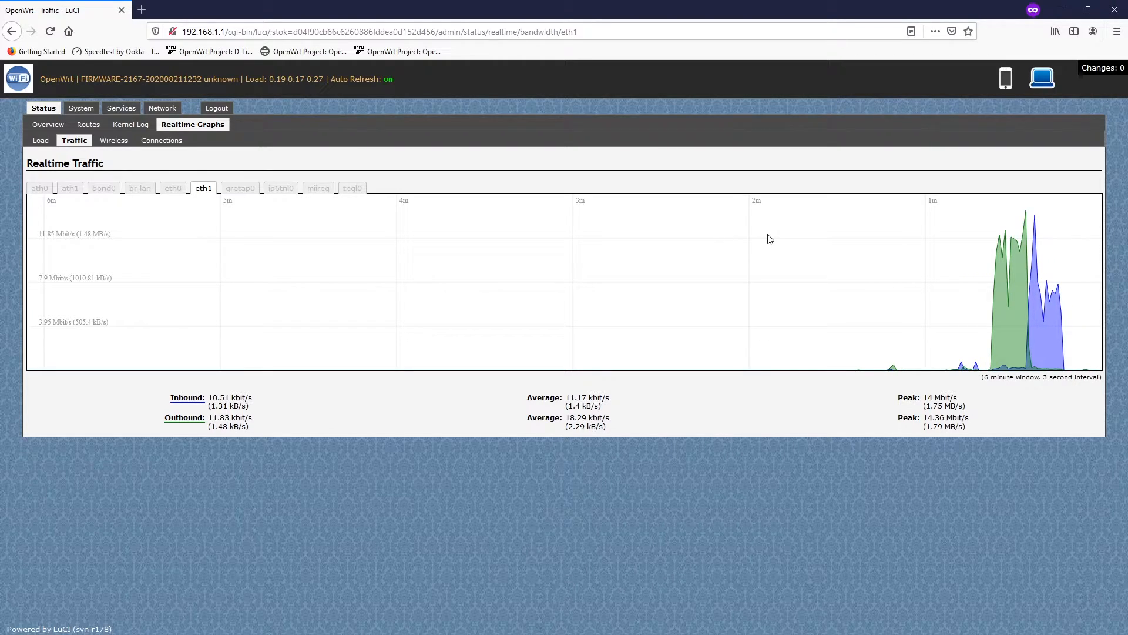
pyautogui.moveTo(785, 237)
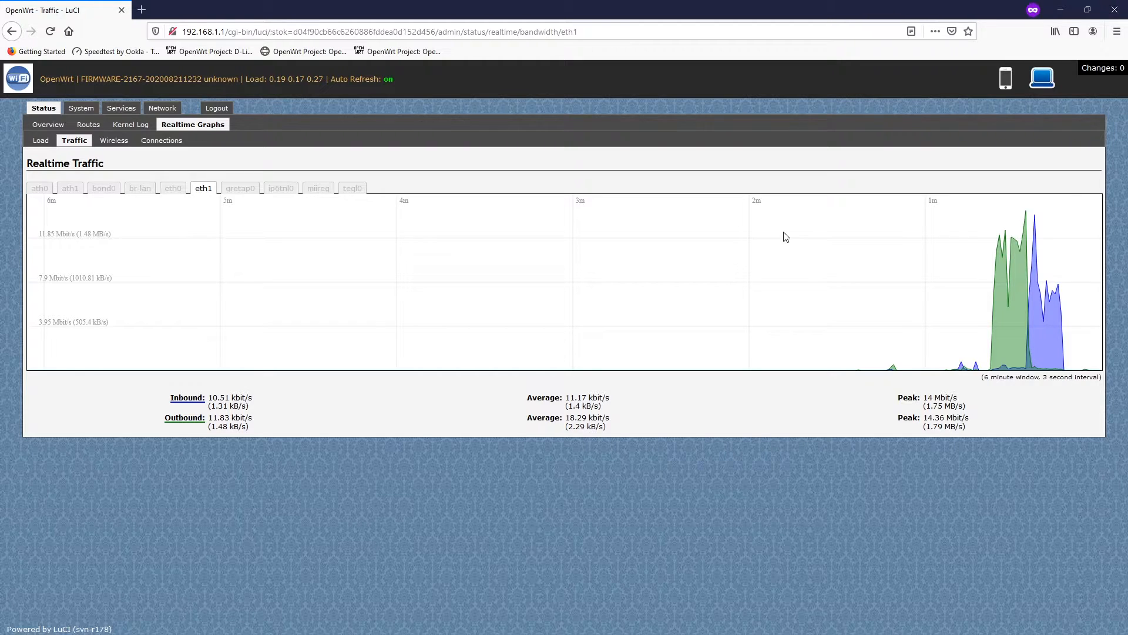
pyautogui.click(80, 107)
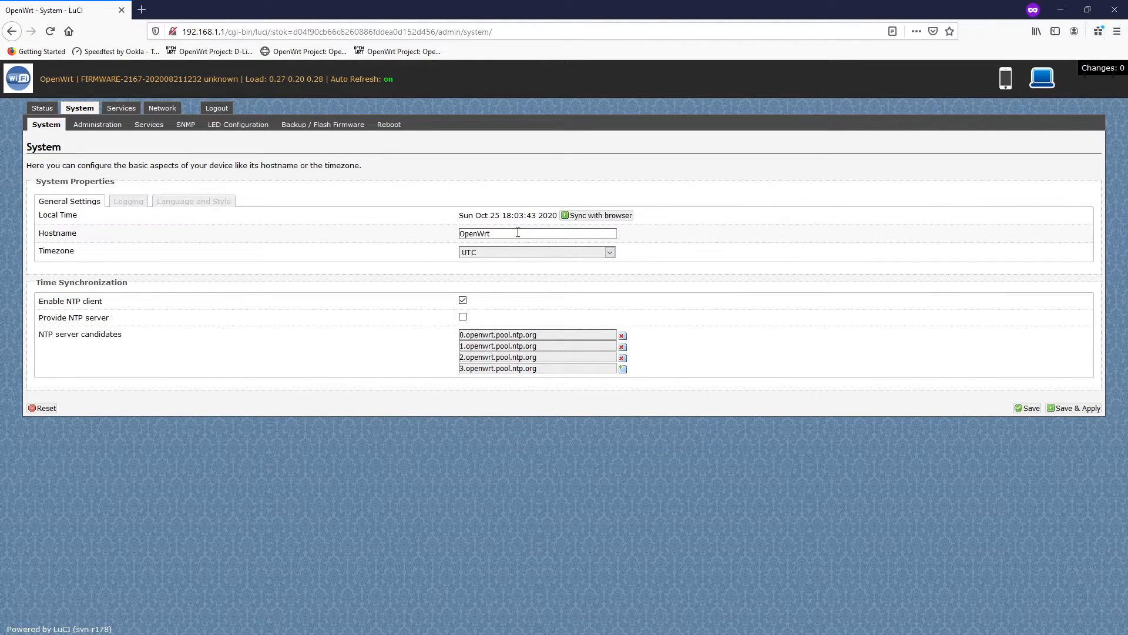
# - Set hostname DR4029 and timezone Asia/Kuala Lumpur, then save and apply
pyautogui.write('b')
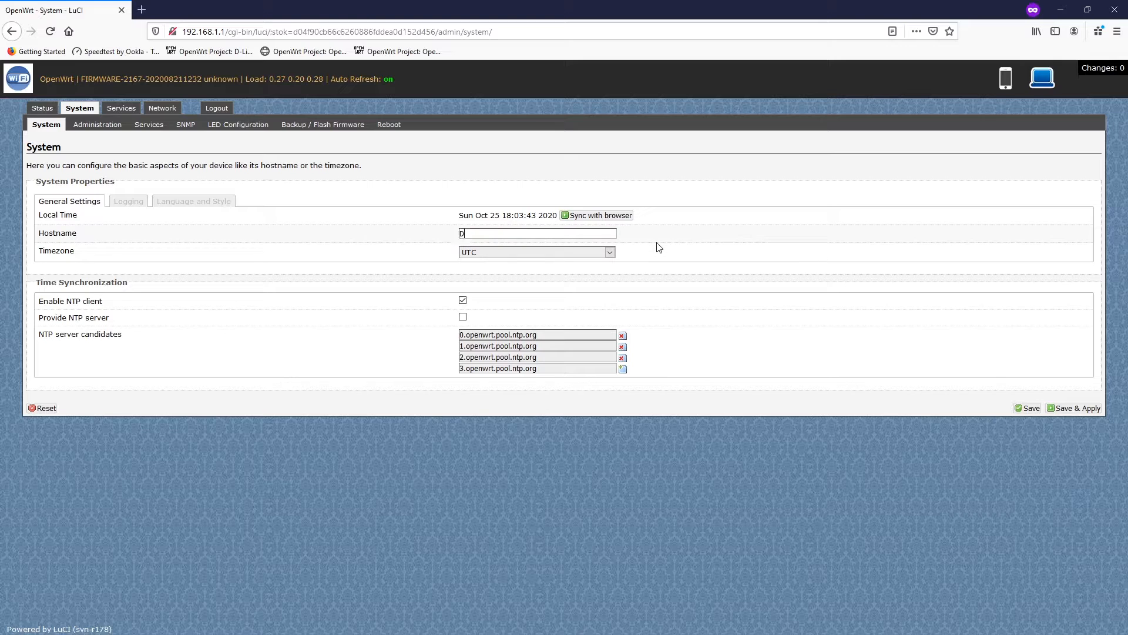
pyautogui.write('DR4029')
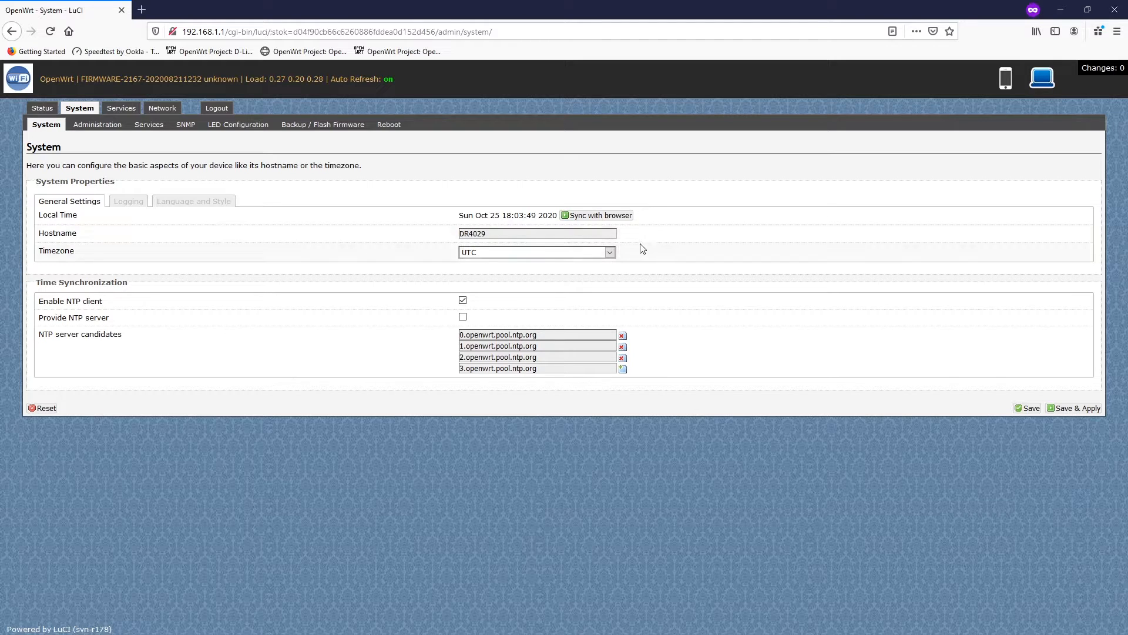
pyautogui.click(536, 252)
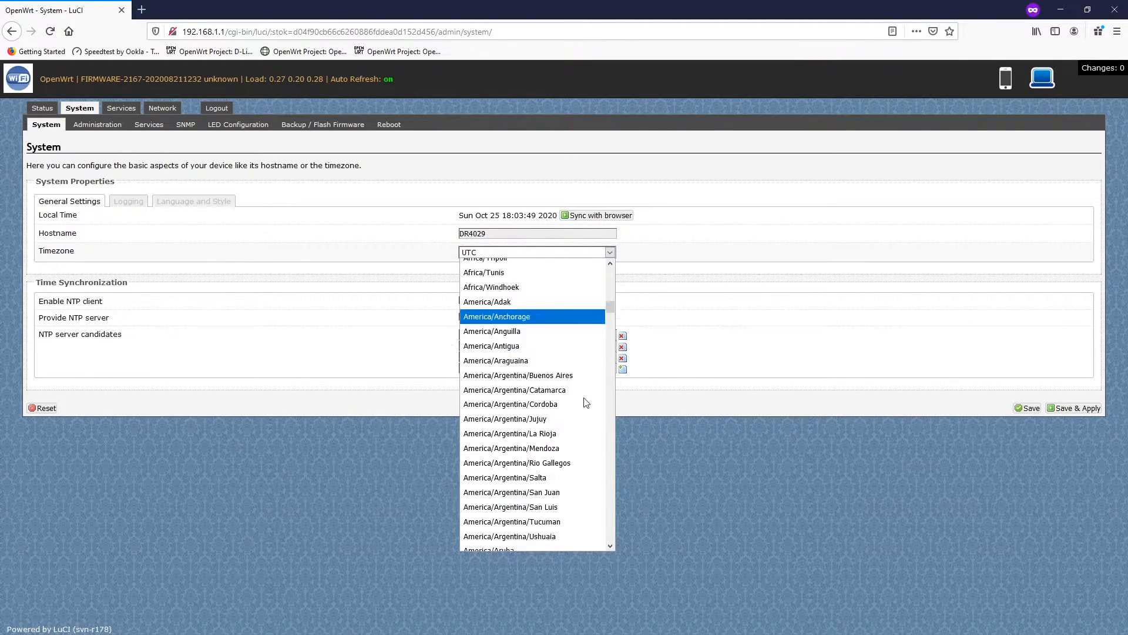
pyautogui.scroll(-3)
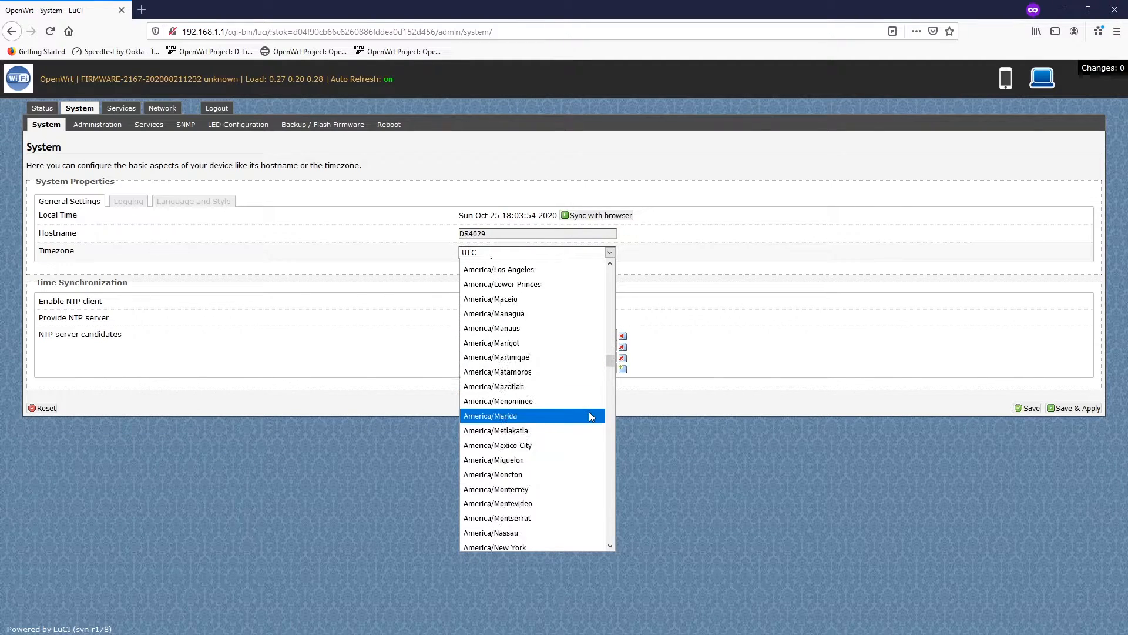
pyautogui.scroll(-3)
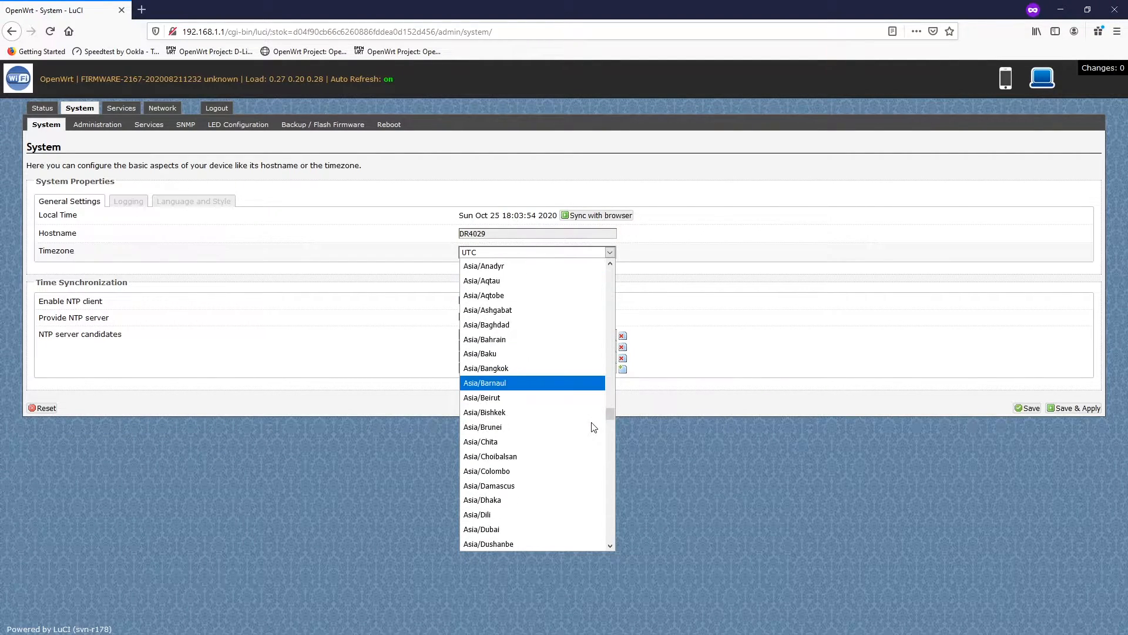
pyautogui.scroll(-3)
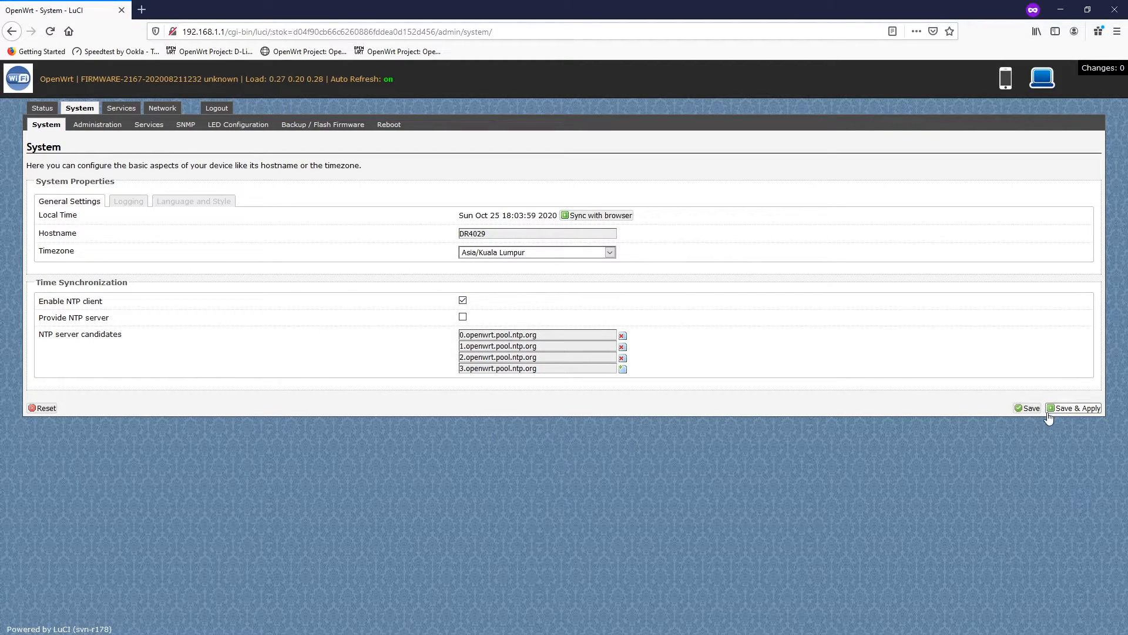
pyautogui.click(1075, 408)
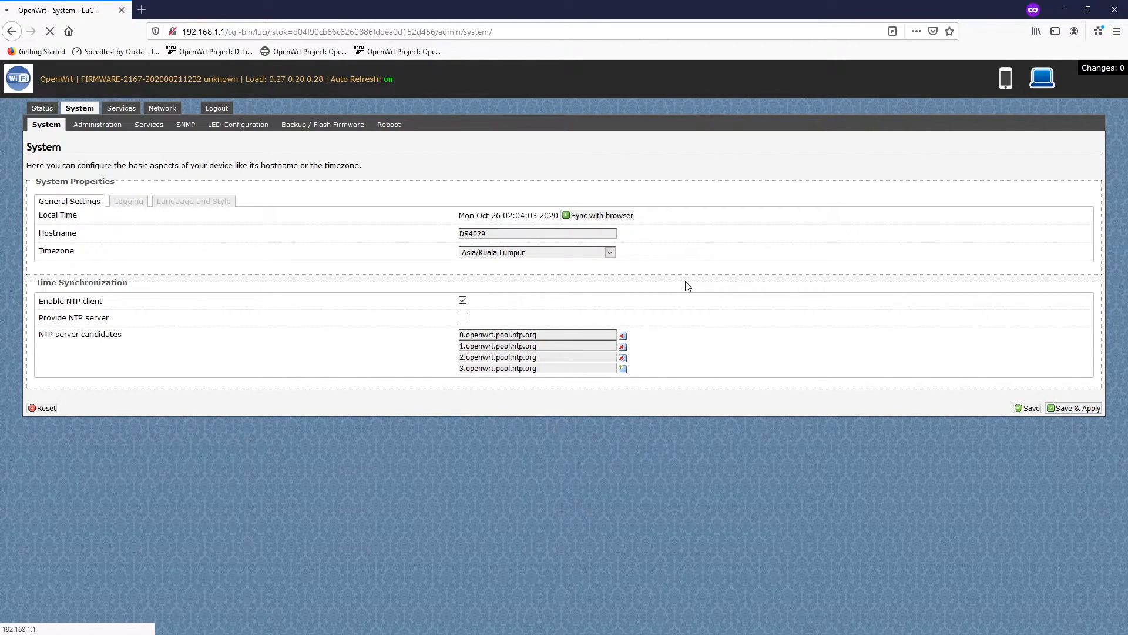
pyautogui.click(1074, 408)
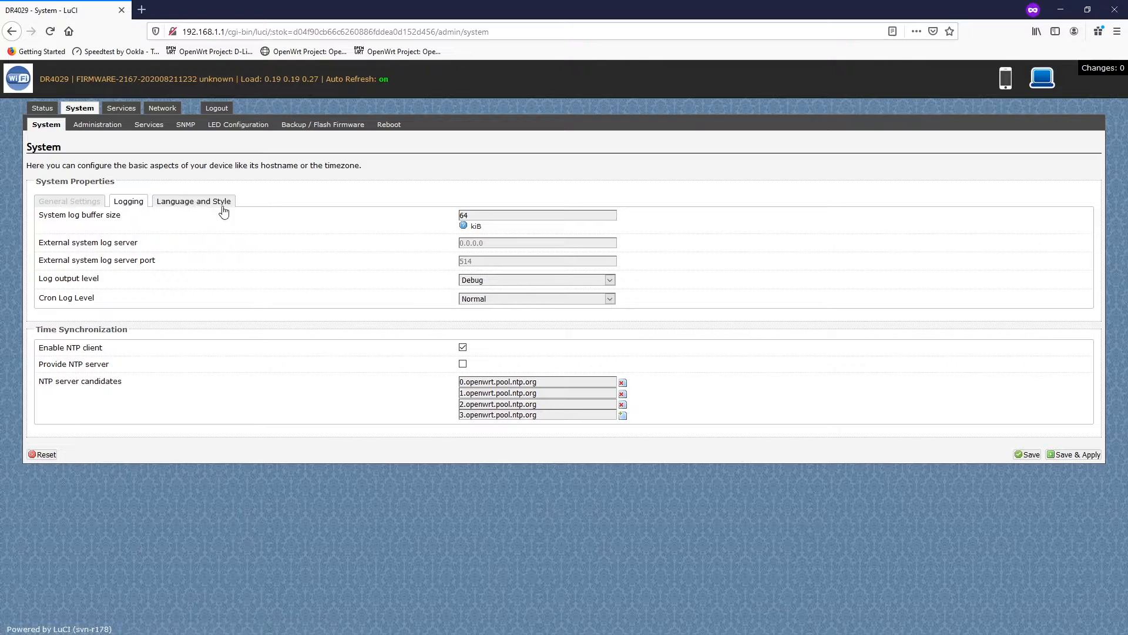
pyautogui.moveTo(199, 206)
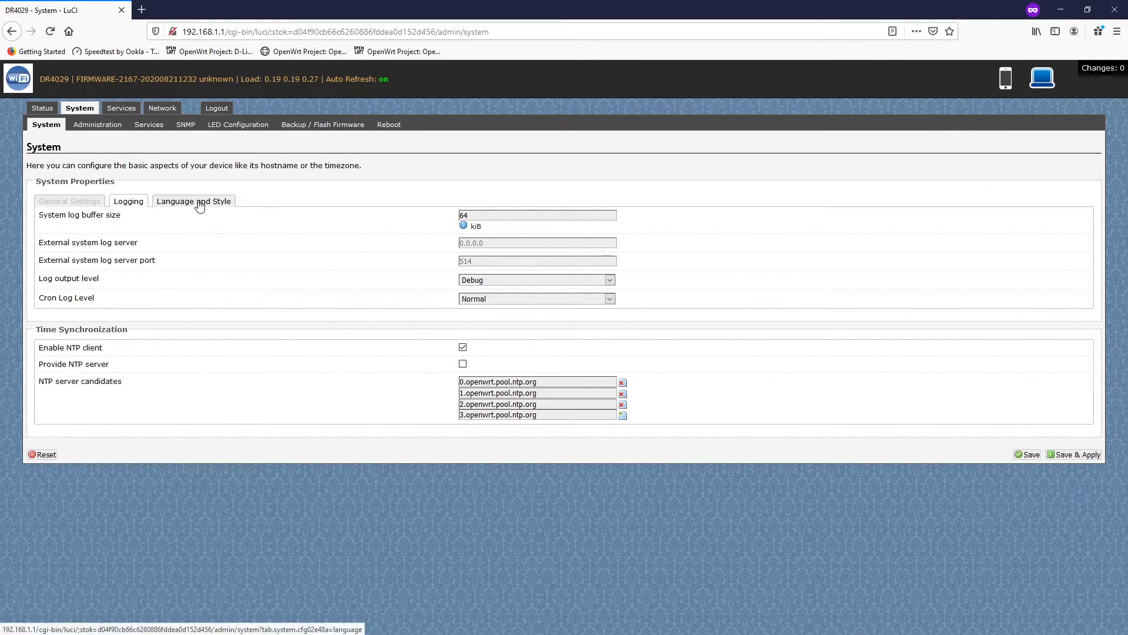
# - View Language and Style settings, then the Administration password and SSH page
pyautogui.click(194, 201)
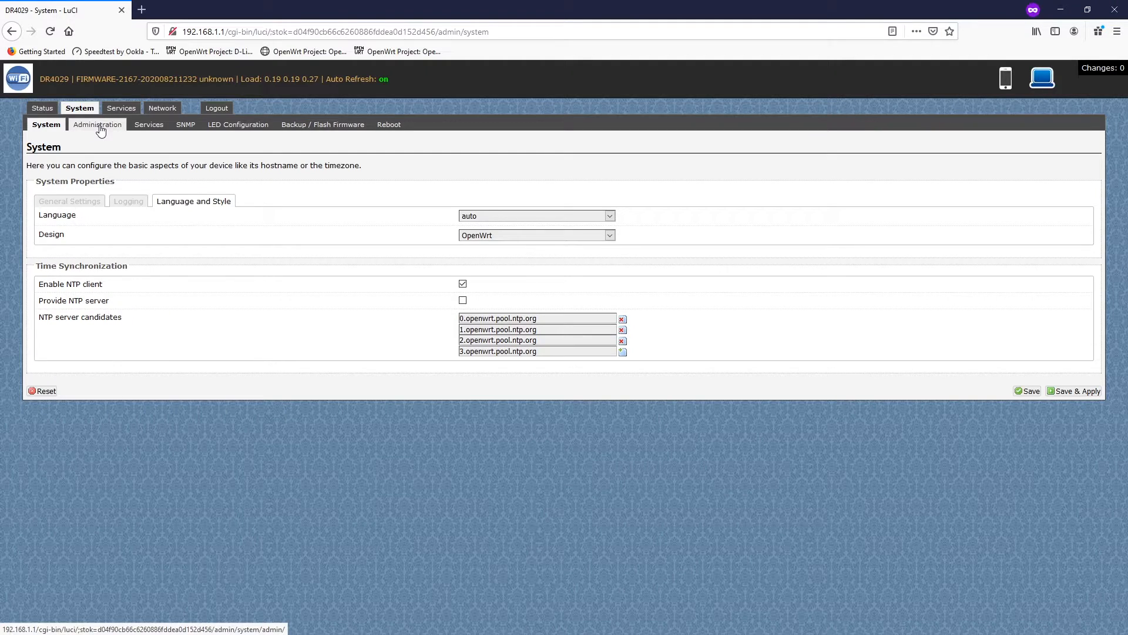
pyautogui.click(96, 125)
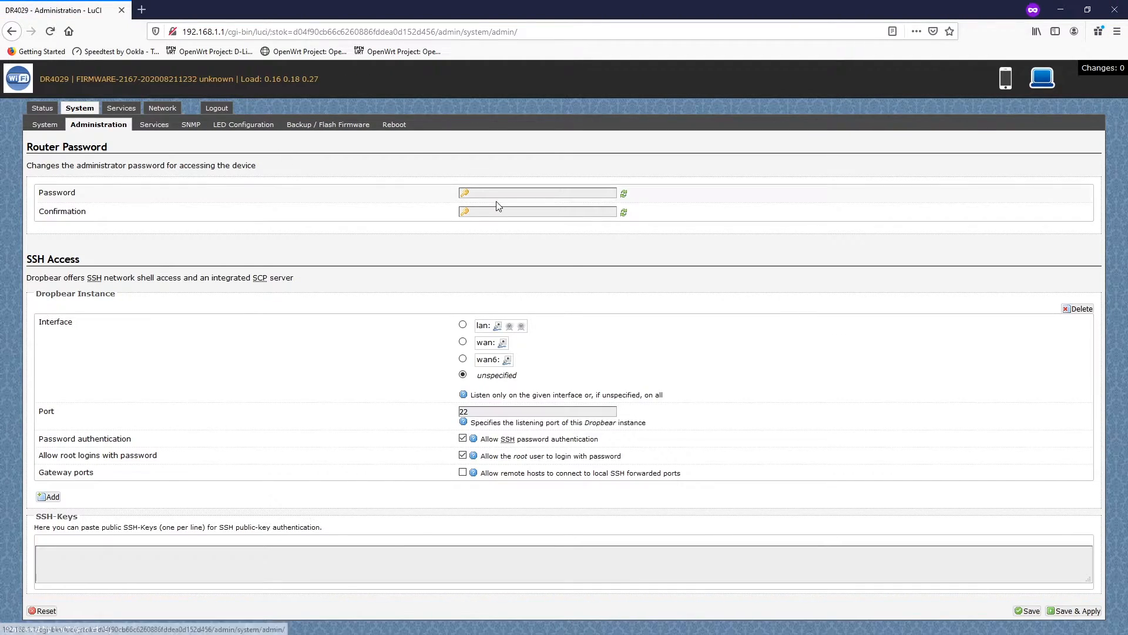
pyautogui.moveTo(140, 204)
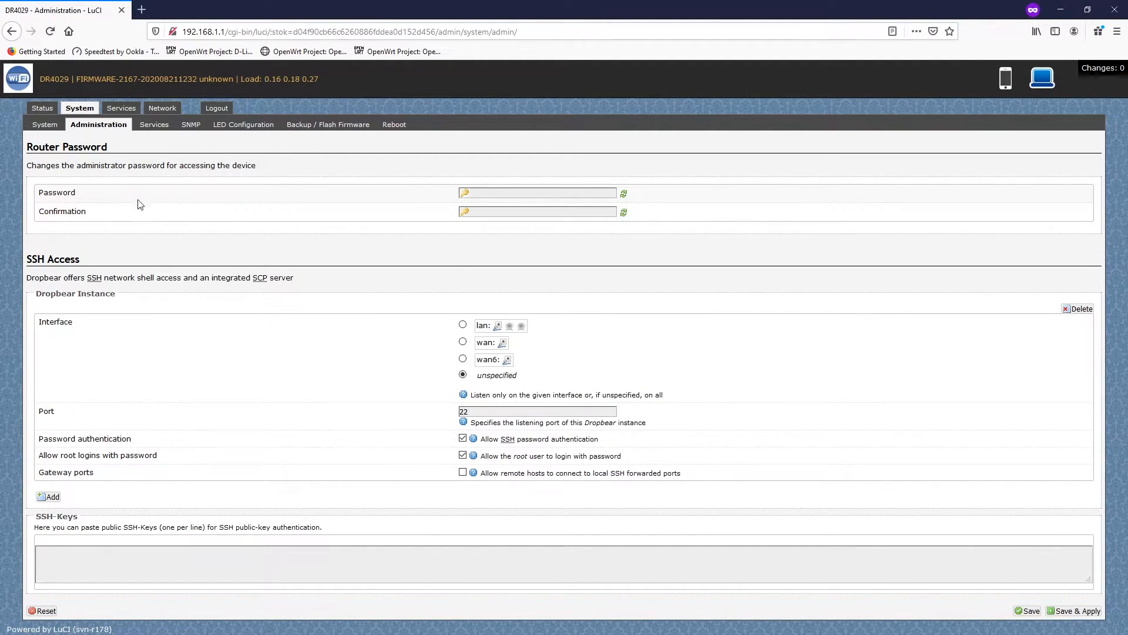
pyautogui.moveTo(223, 267)
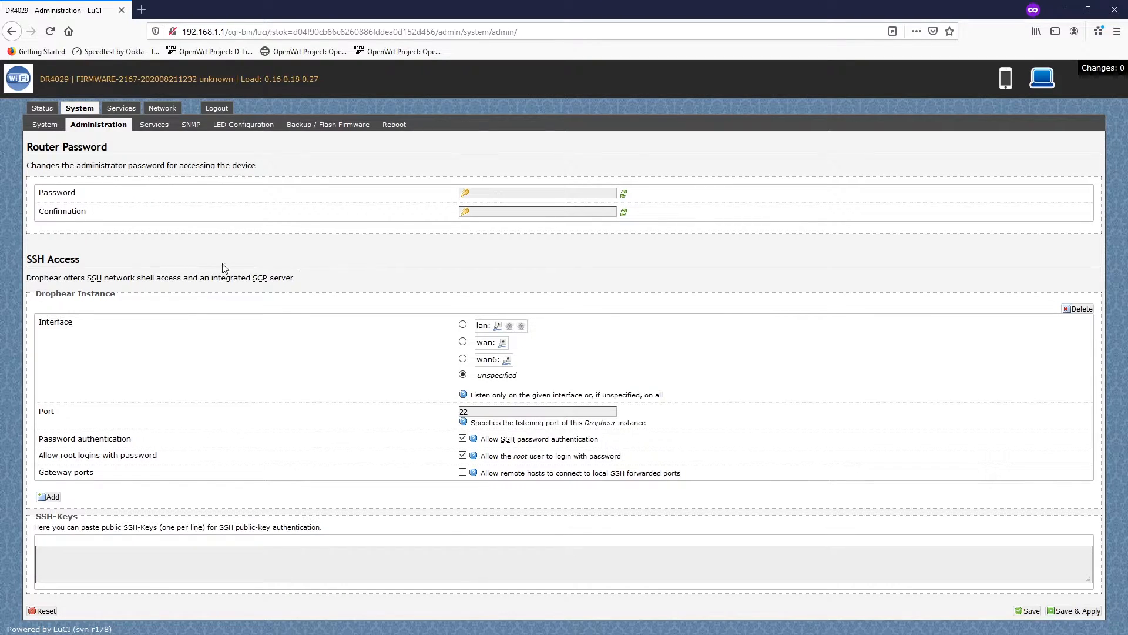
pyautogui.moveTo(154, 125)
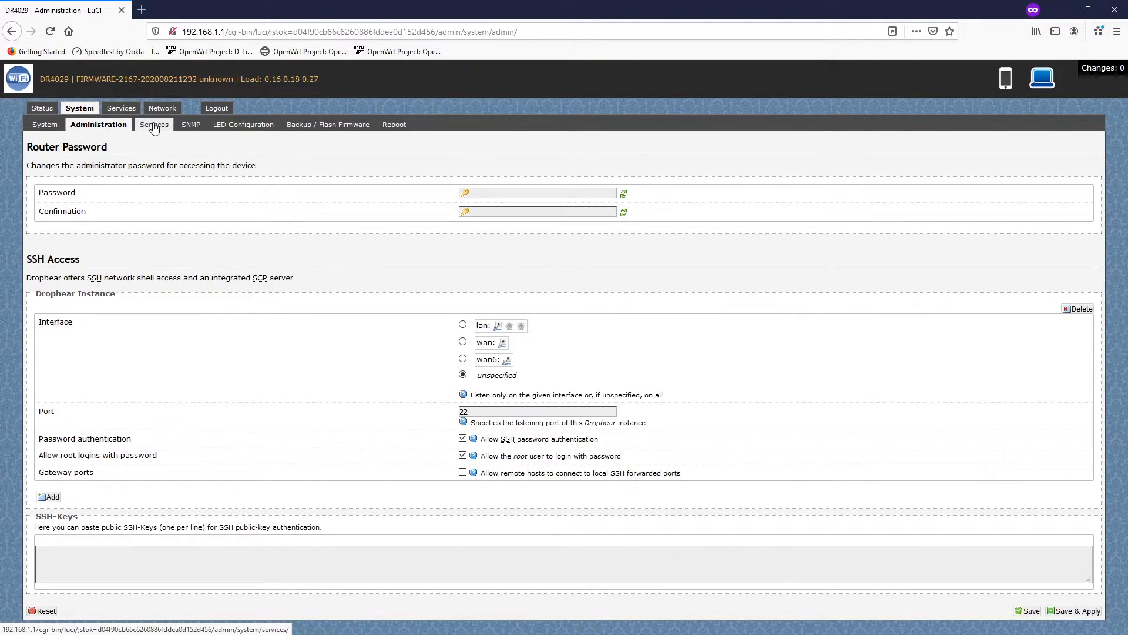
# - Browse System Services and SNMP settings, ending on the Dynamic DNS list
pyautogui.click(154, 125)
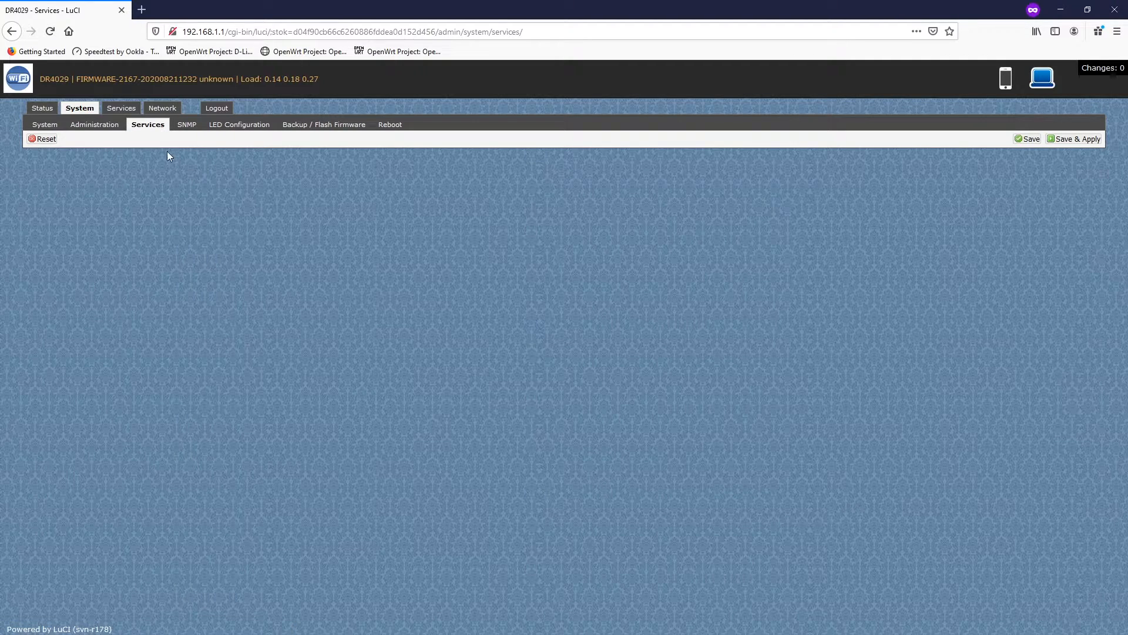
pyautogui.click(186, 124)
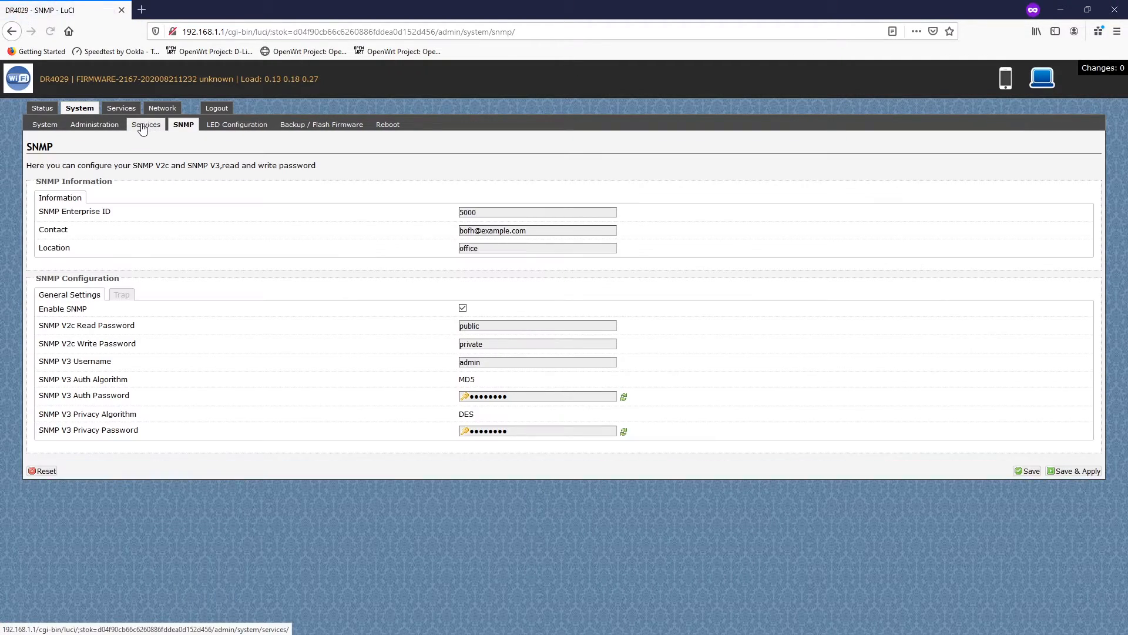
pyautogui.click(120, 108)
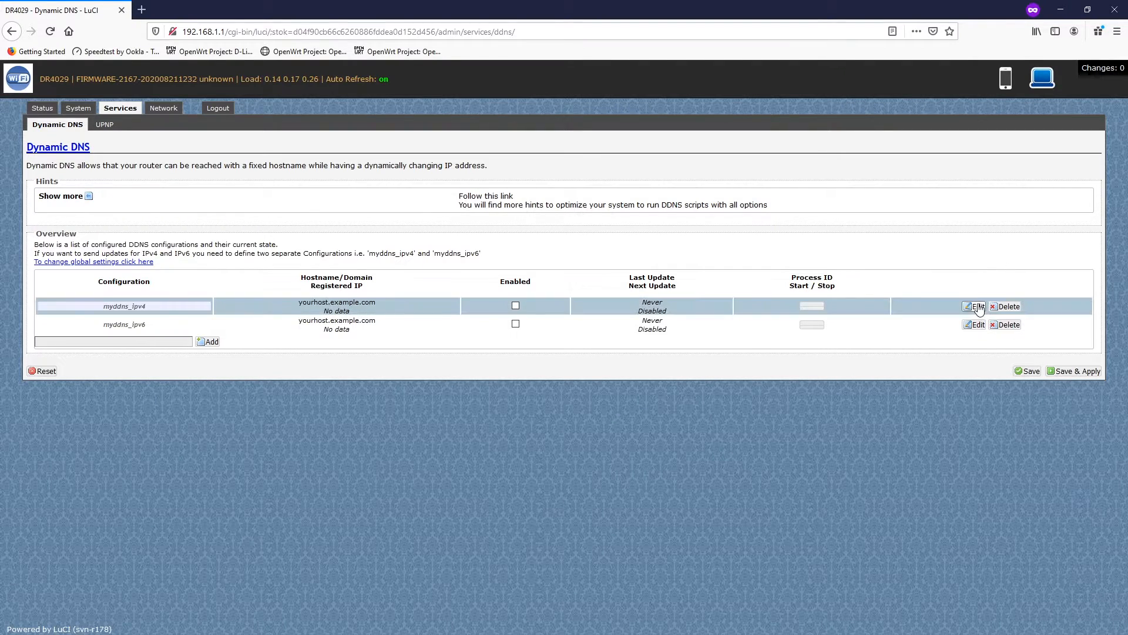
pyautogui.click(974, 306)
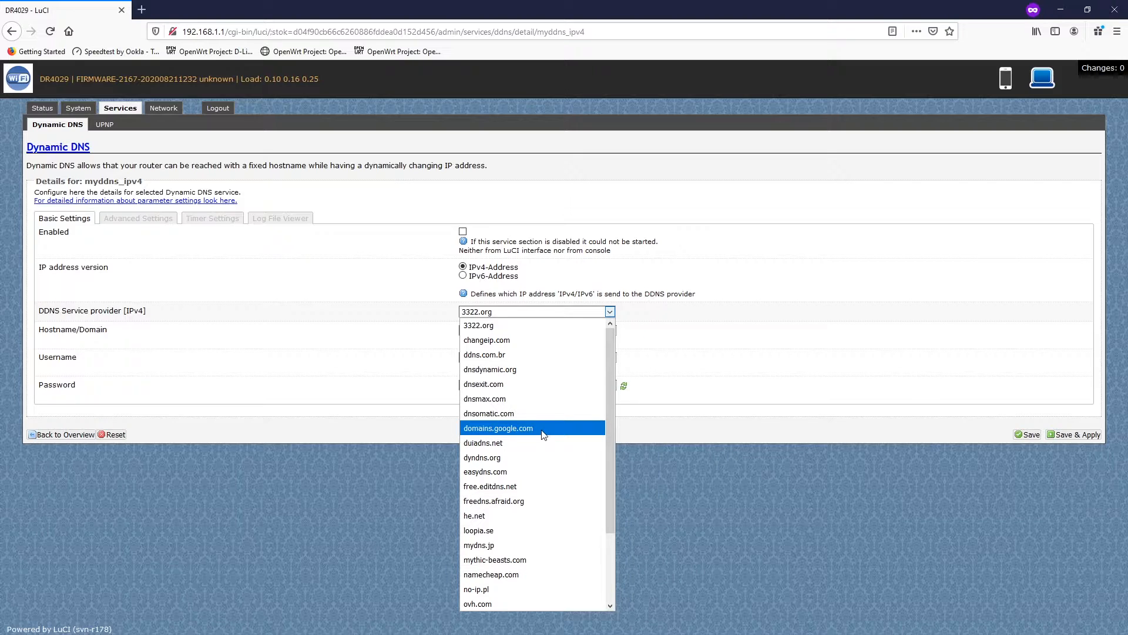
pyautogui.scroll(-3)
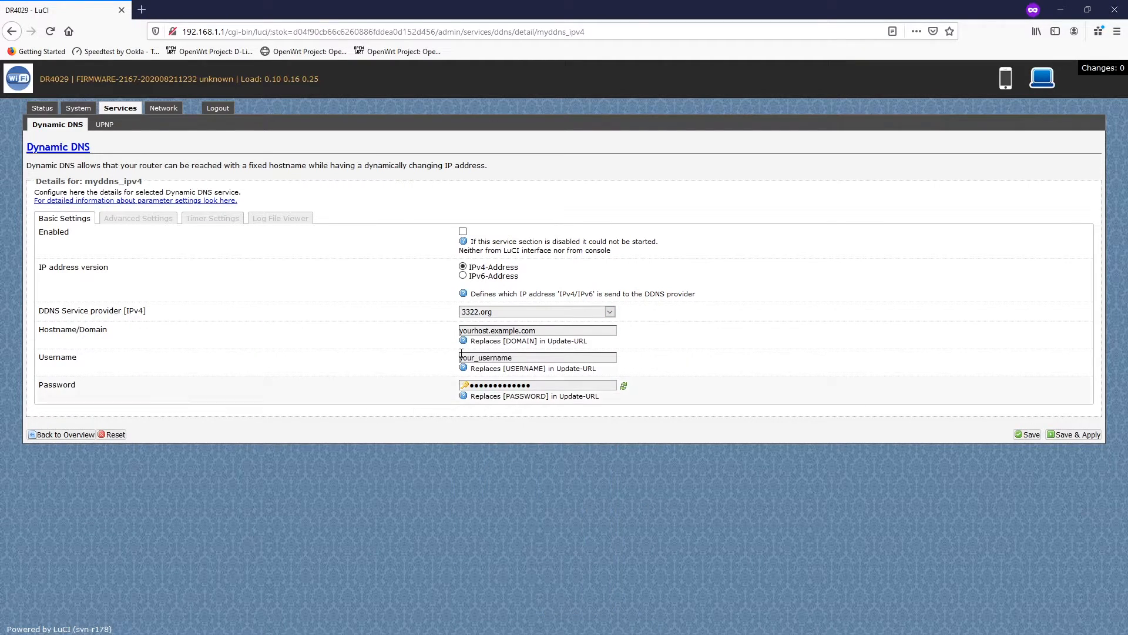
pyautogui.click(66, 435)
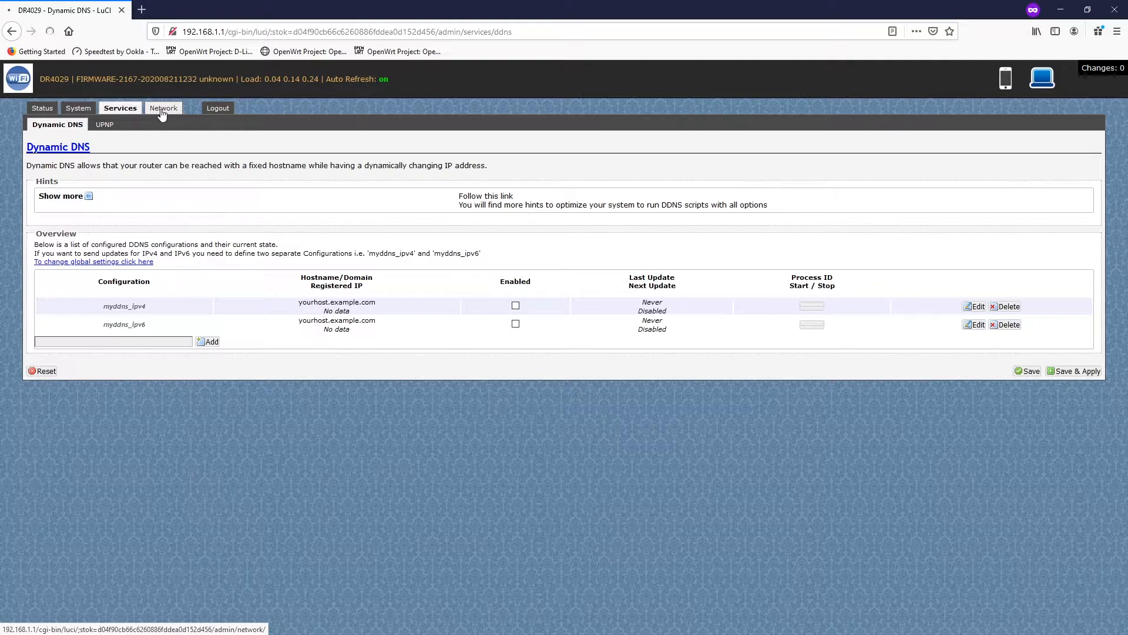
# - From Network Interfaces, start a new interface and review protocols, keeping Static address
pyautogui.click(162, 107)
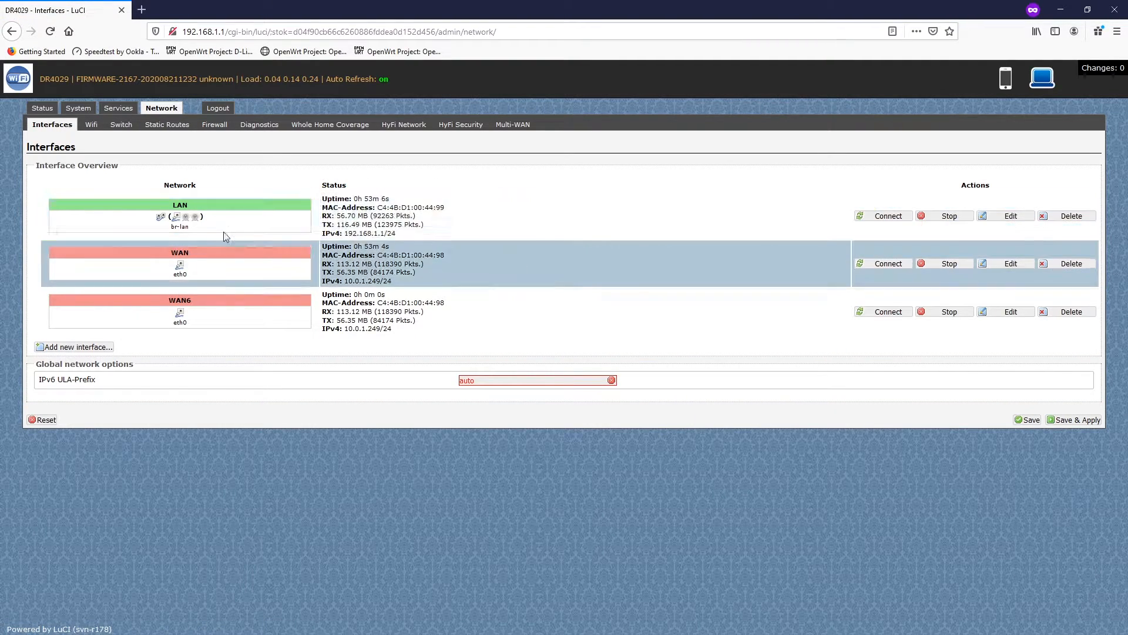
pyautogui.moveTo(423, 239)
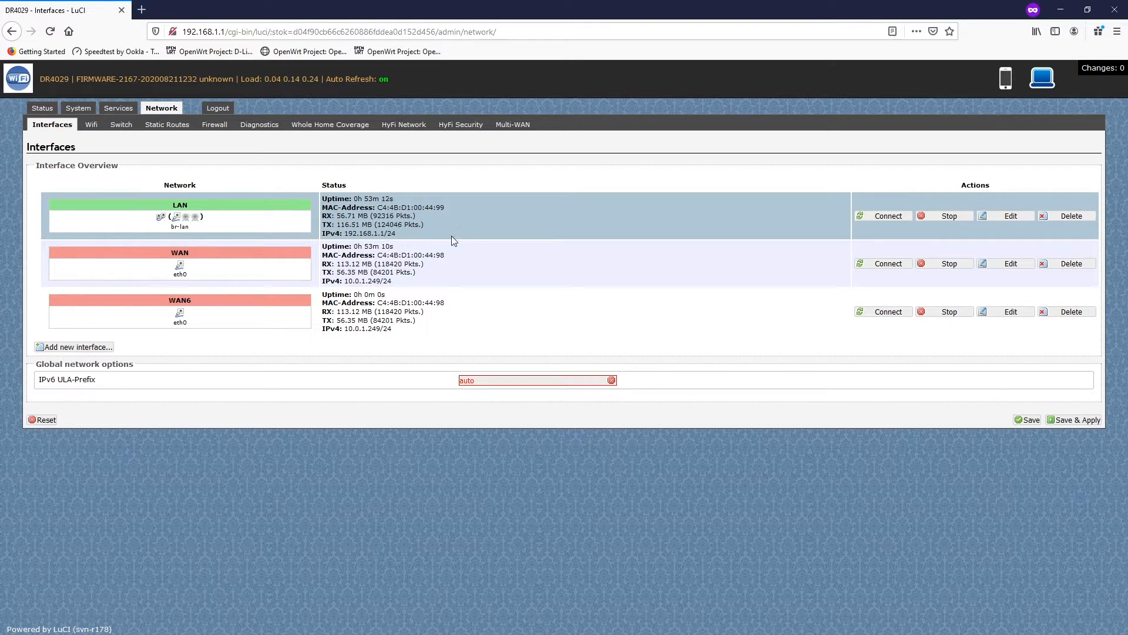
pyautogui.moveTo(242, 261)
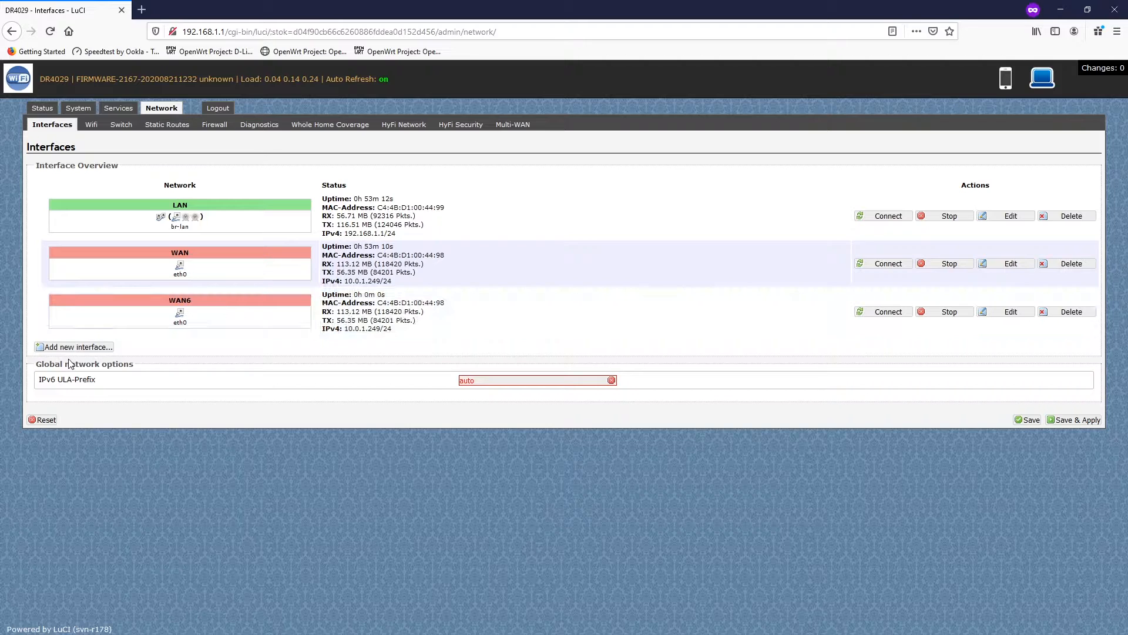
pyautogui.click(78, 347)
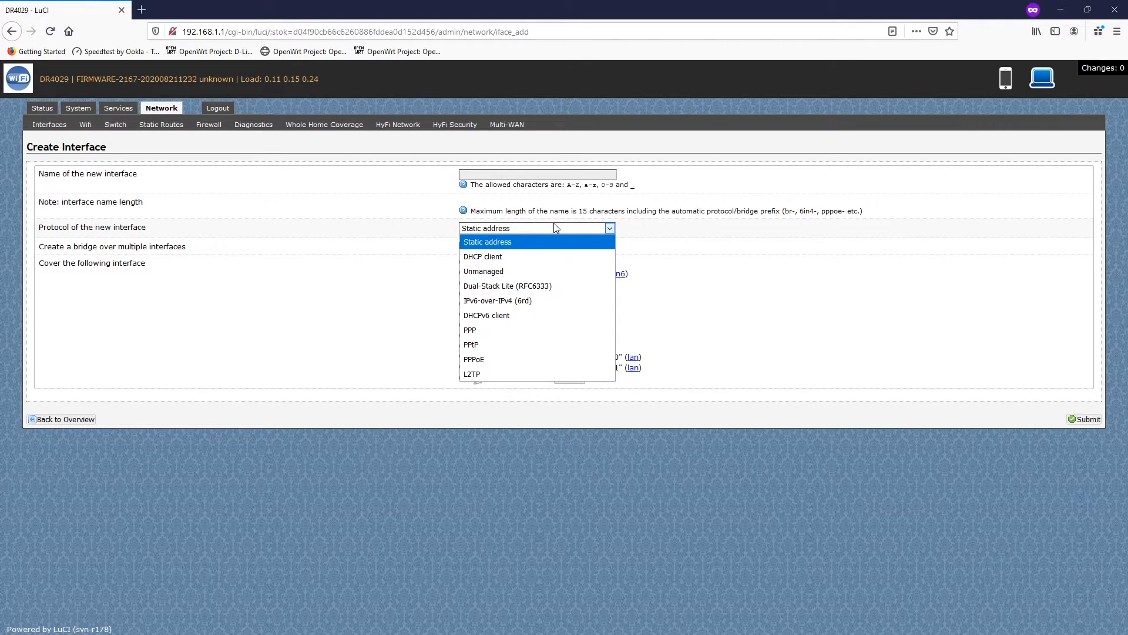
pyautogui.moveTo(561, 259)
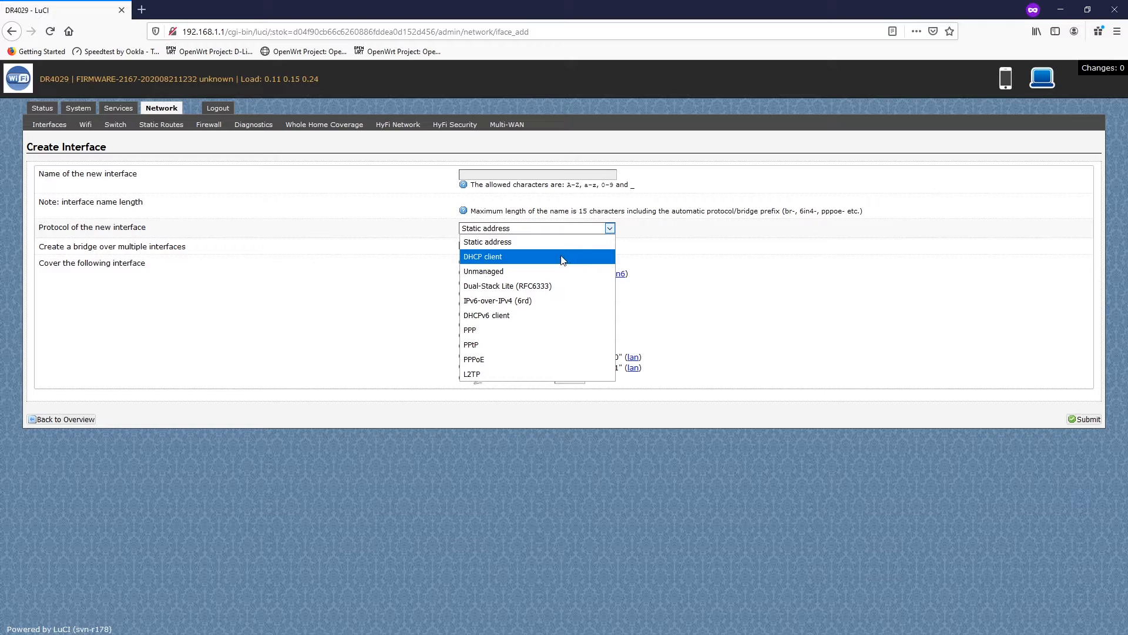
pyautogui.moveTo(529, 261)
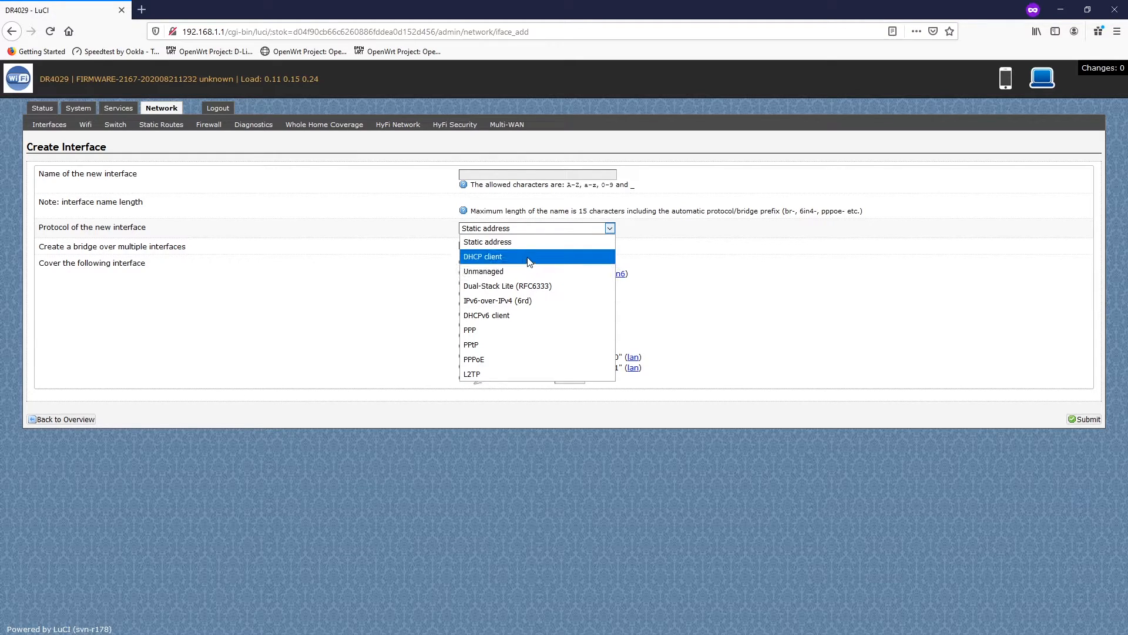
pyautogui.moveTo(535, 296)
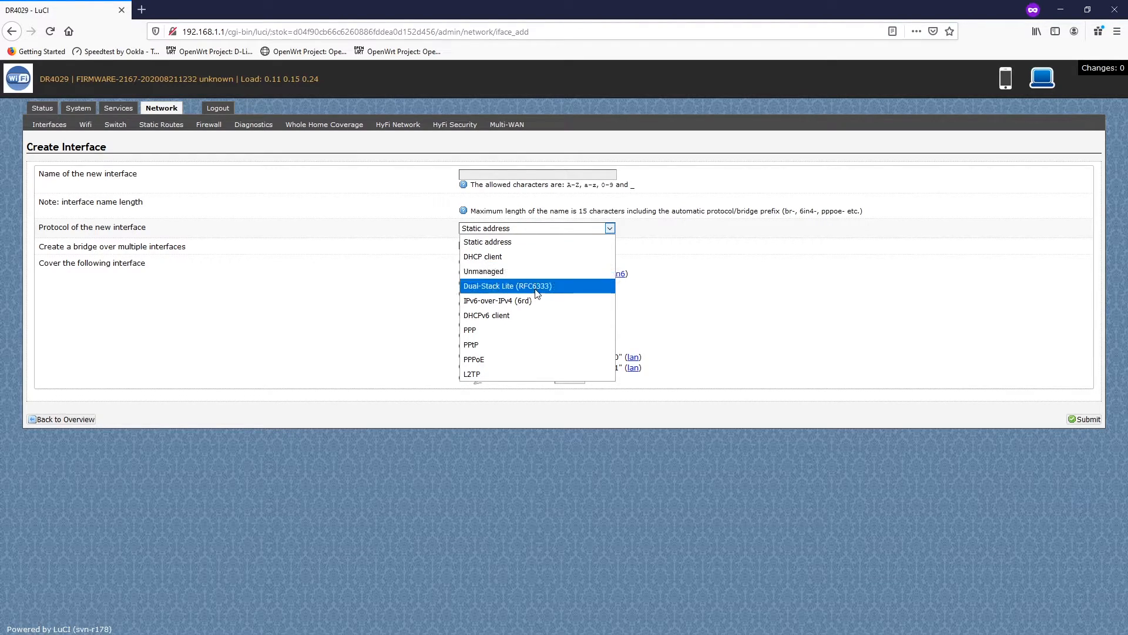
pyautogui.moveTo(535, 319)
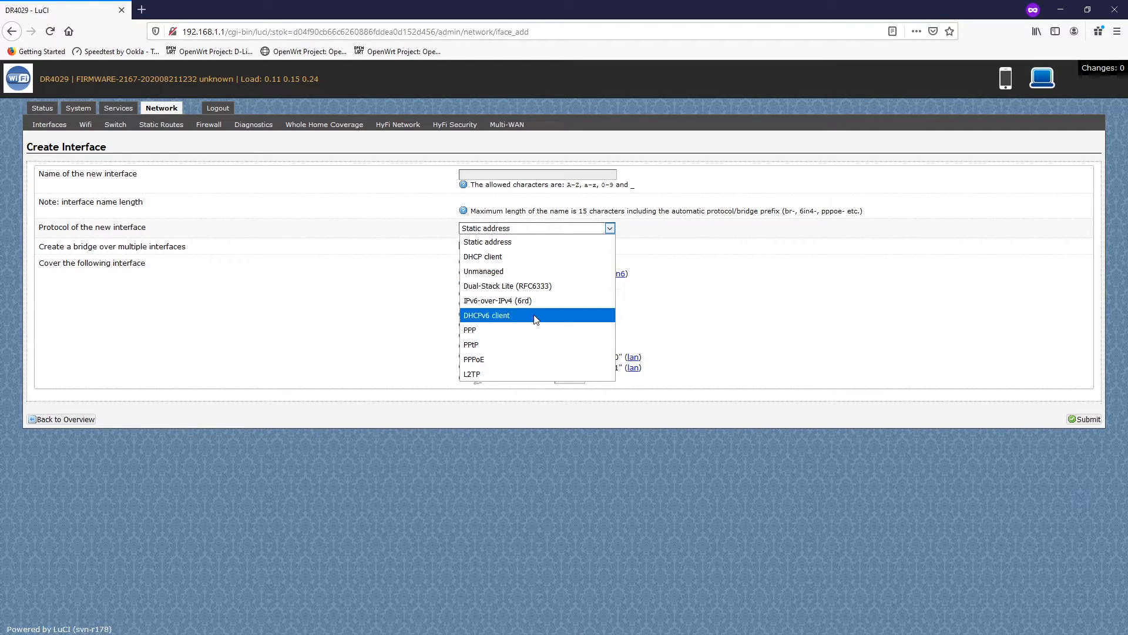
pyautogui.moveTo(521, 369)
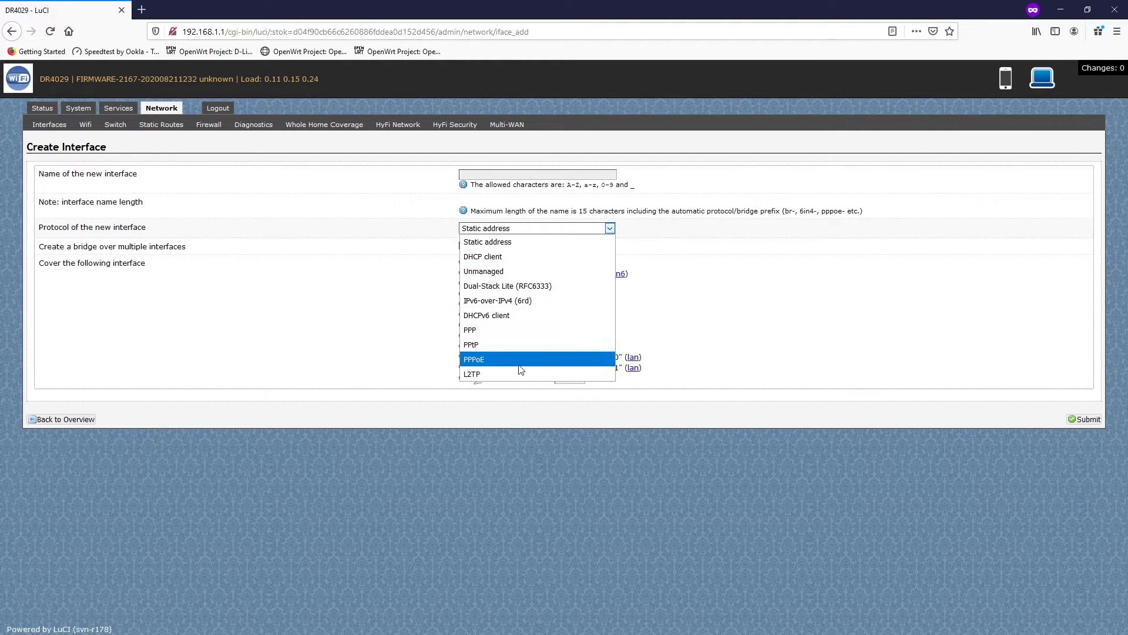
pyautogui.click(486, 242)
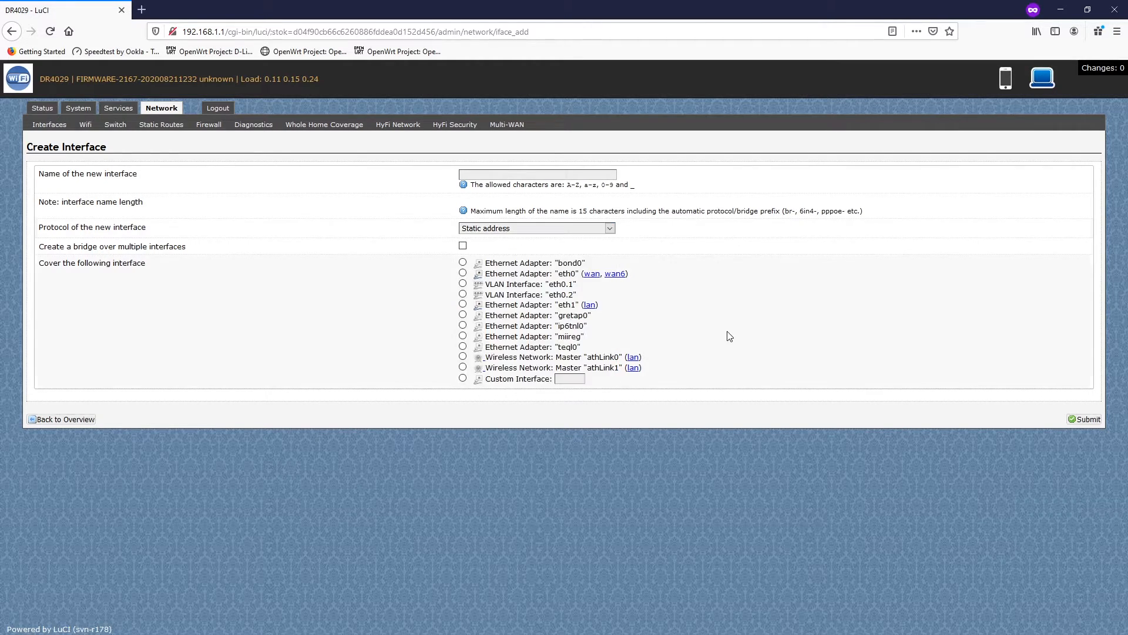
pyautogui.moveTo(518, 300)
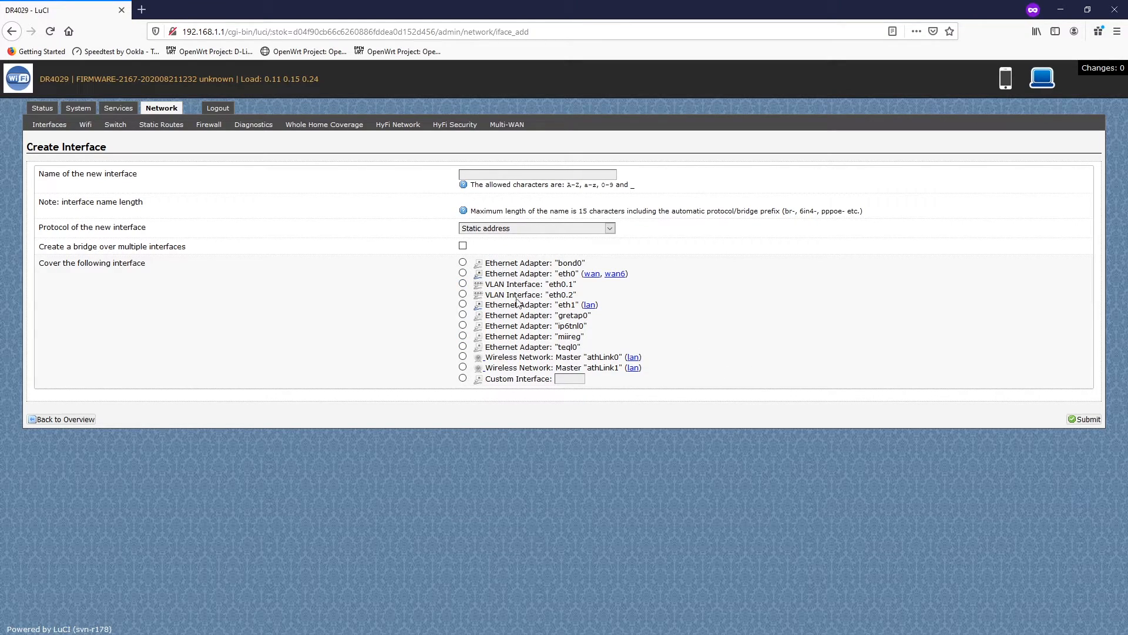
pyautogui.moveTo(646, 380)
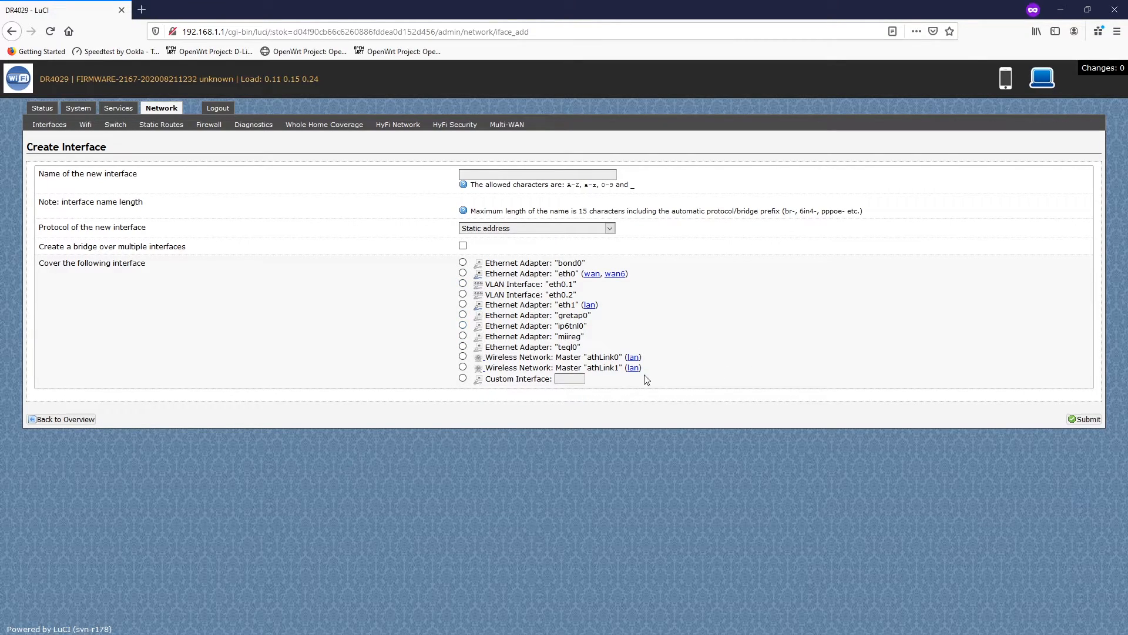
# - Show the Wireless Overview with both Atheros radios, athLink0 and athLink1
pyautogui.click(86, 125)
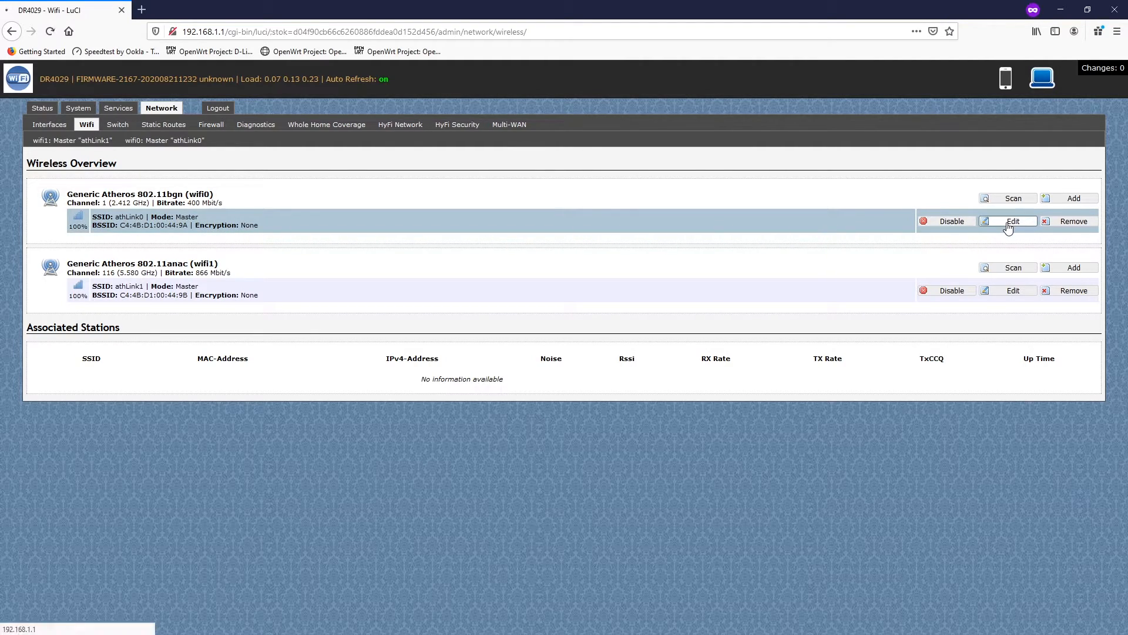
# - Set athLink0 to WPA2-PSK with a key and transmit power 20 dBm (100 mW)
pyautogui.click(1013, 221)
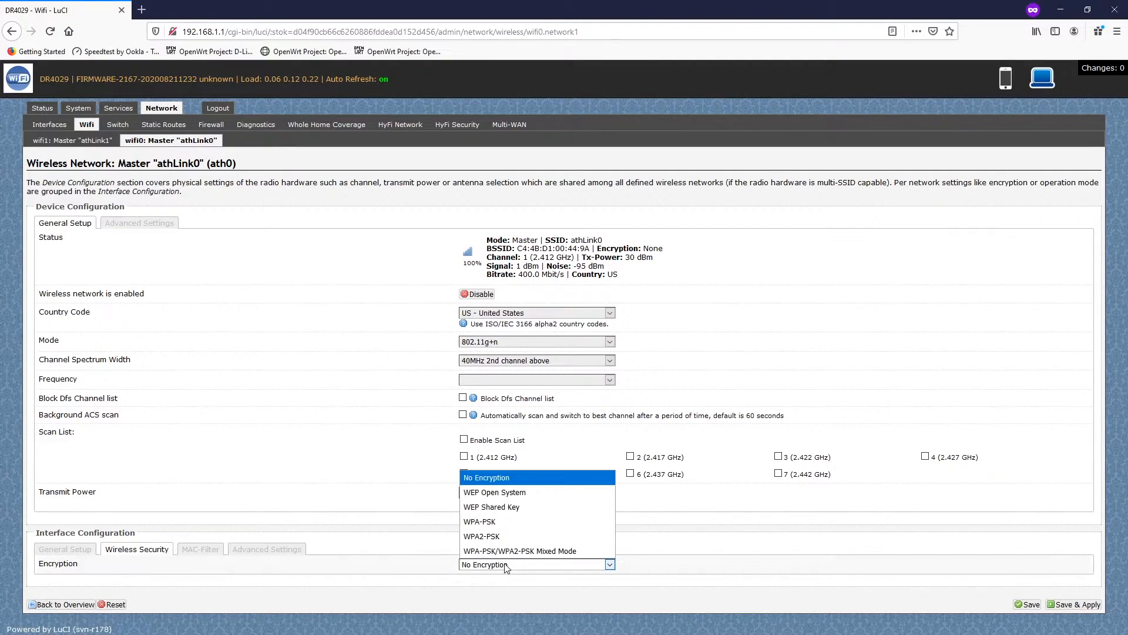
pyautogui.moveTo(538, 541)
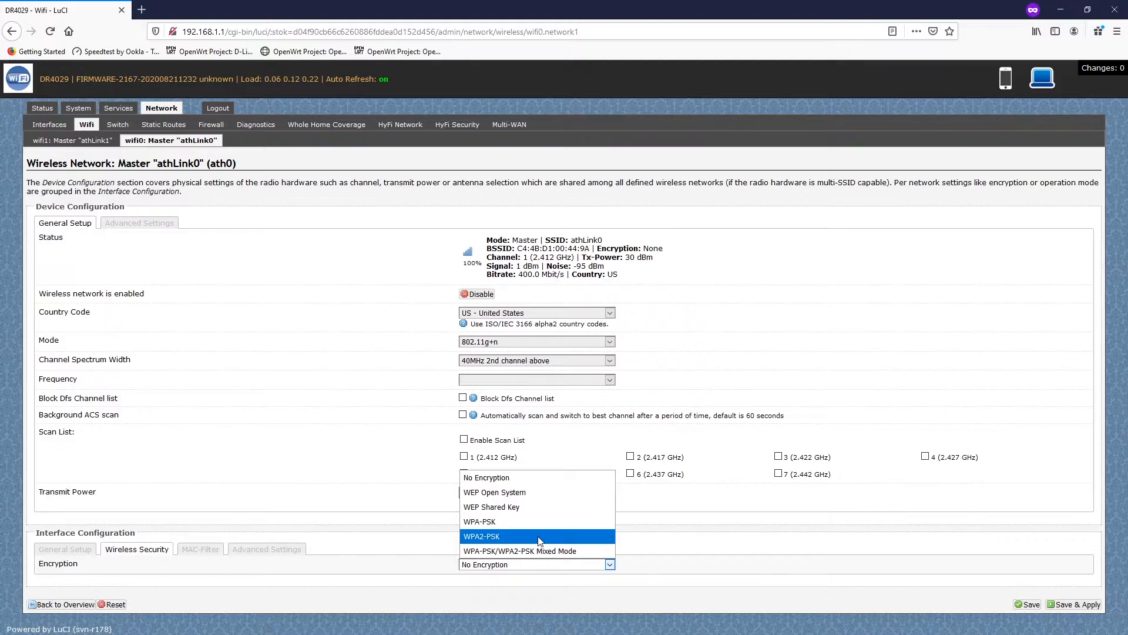
pyautogui.click(482, 536)
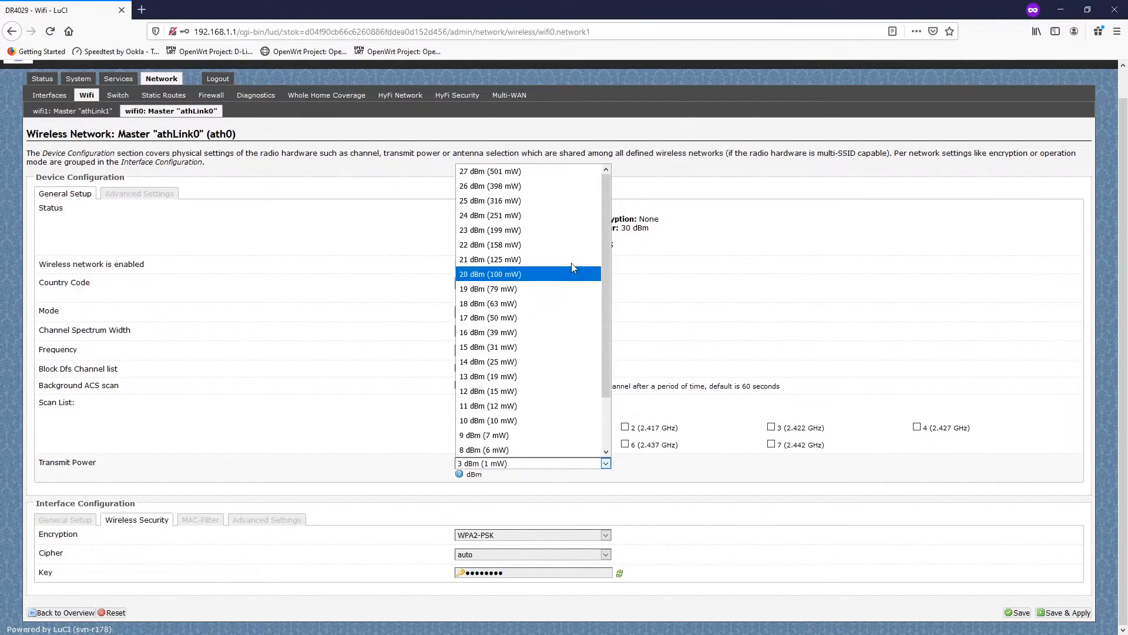
pyautogui.moveTo(540, 175)
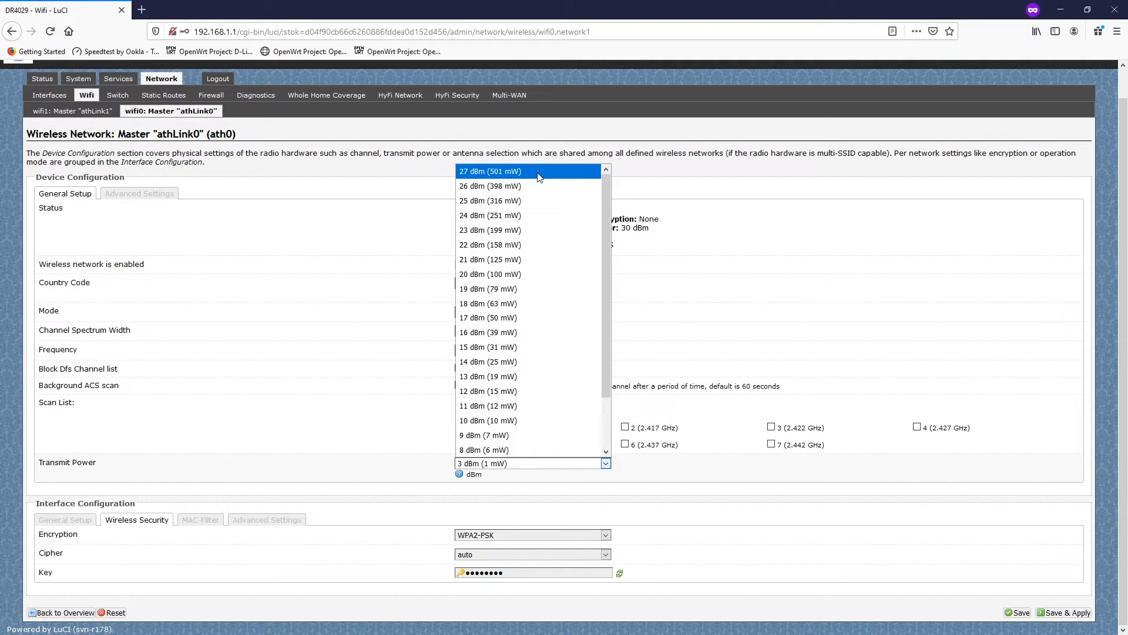
pyautogui.moveTo(534, 285)
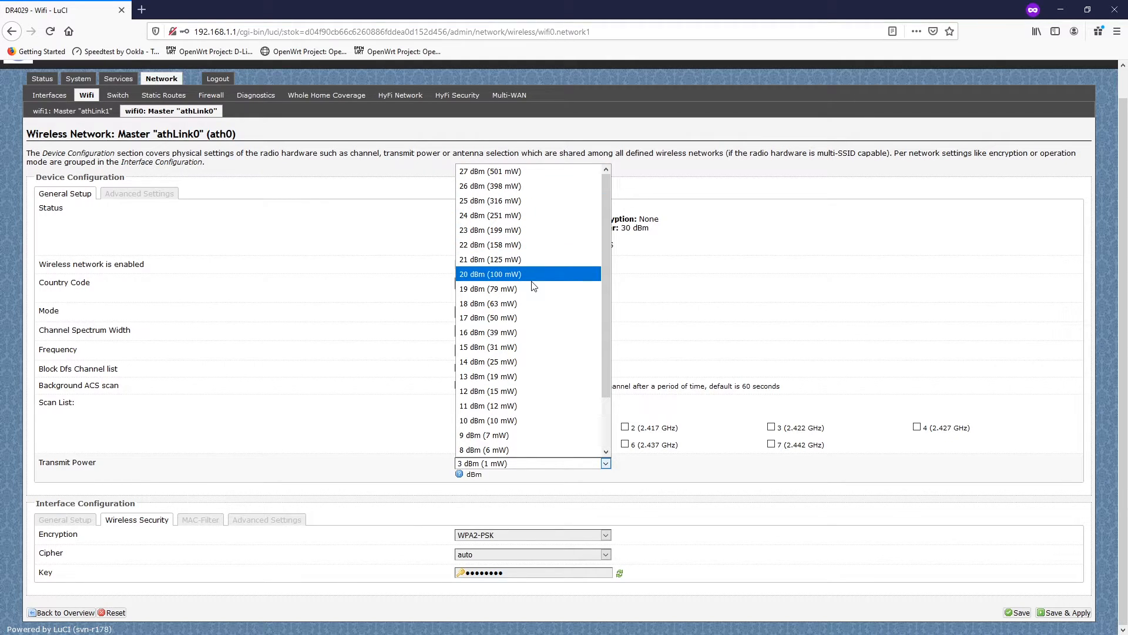
pyautogui.click(491, 274)
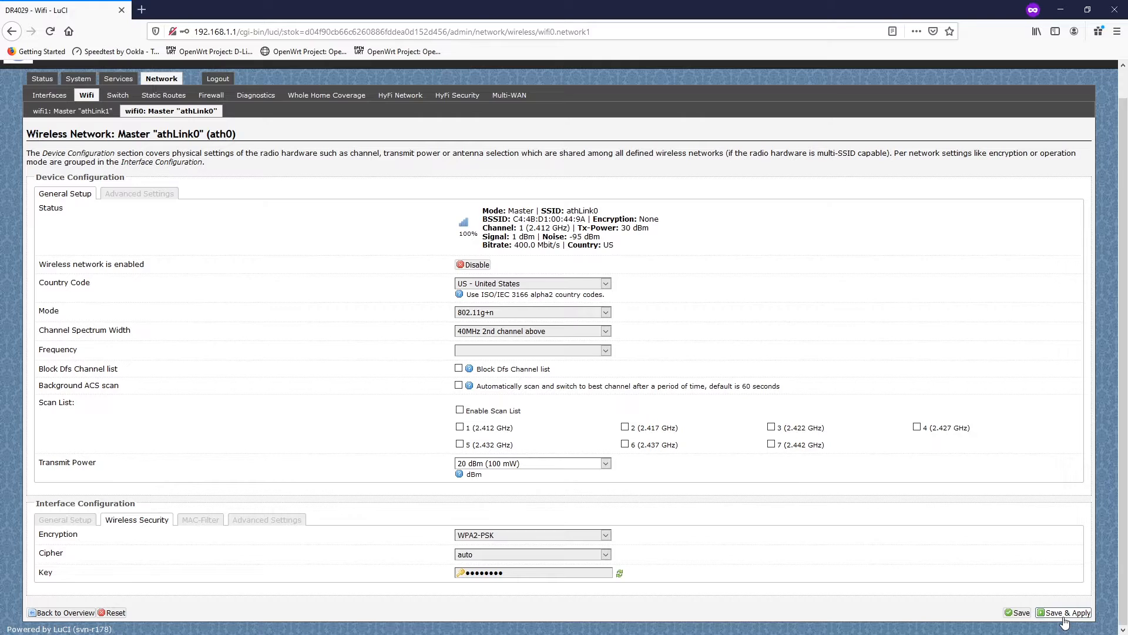
# - Save and apply the wireless changes so athLink0 uses WPA2 (CCMP) encryption
pyautogui.click(1067, 612)
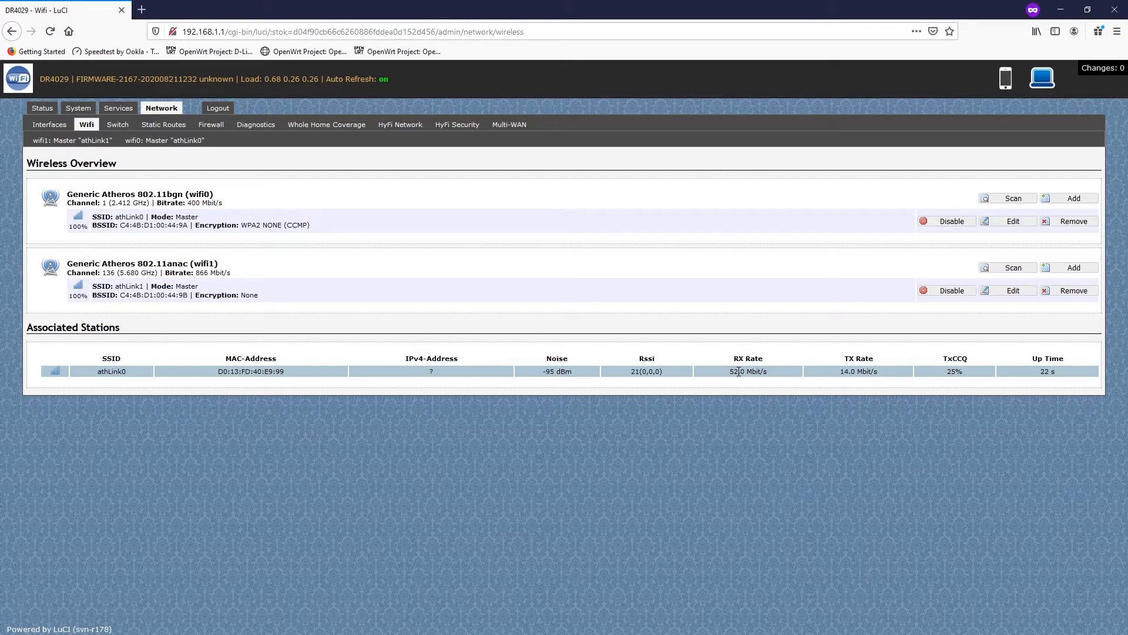
pyautogui.moveTo(739, 373)
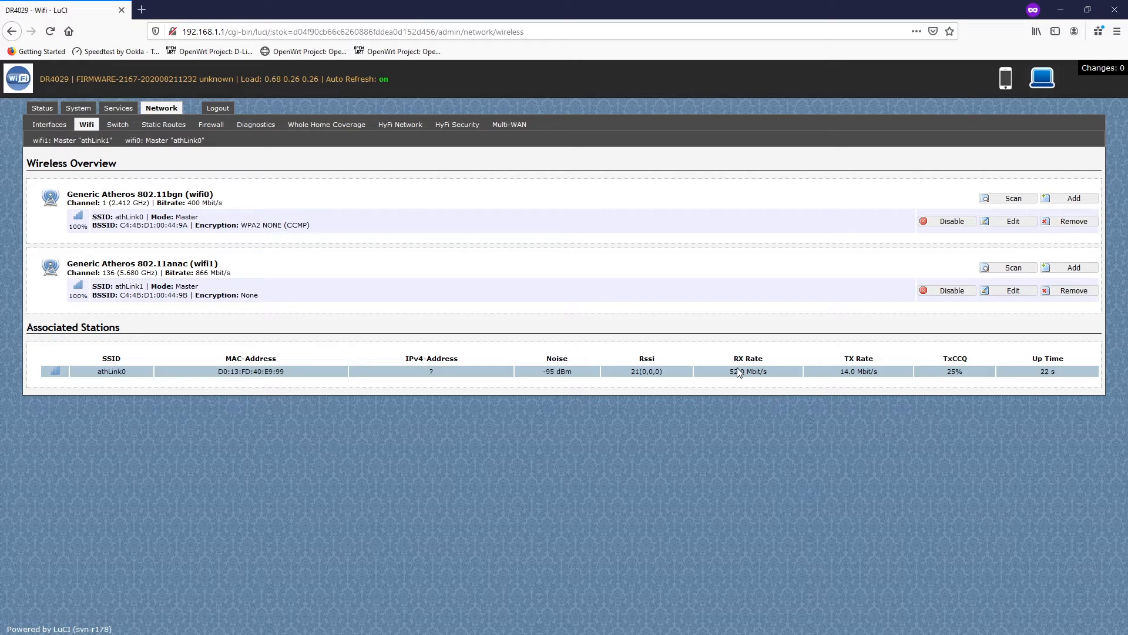
# - View the Switch VLAN table, then move to the wallystech.com tab
pyautogui.click(118, 125)
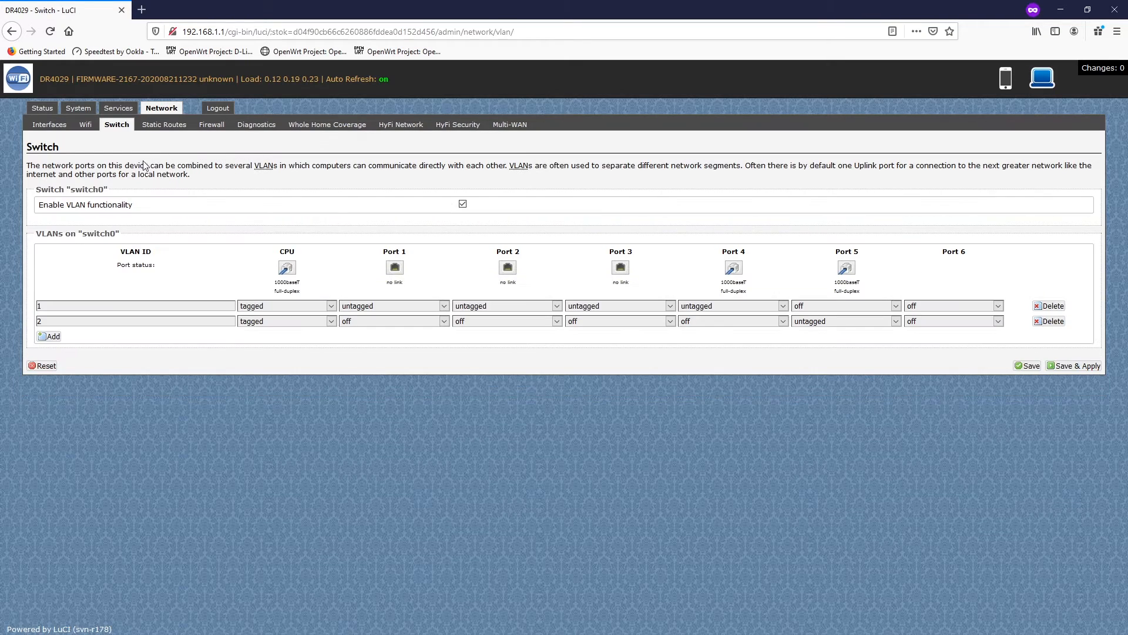
pyautogui.moveTo(267, 255)
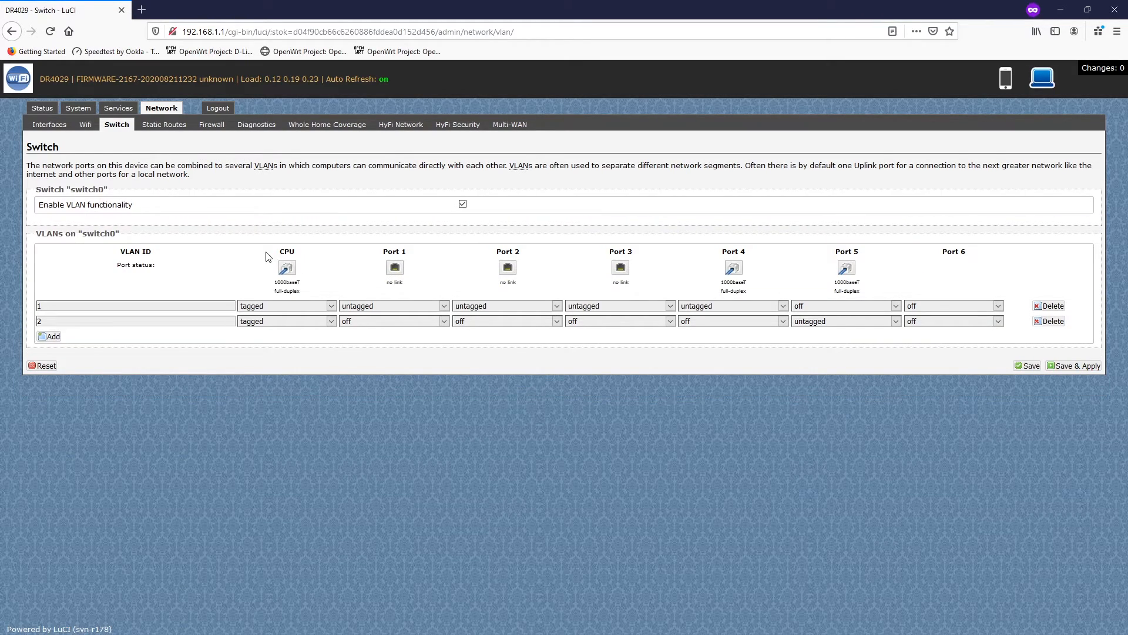
pyautogui.moveTo(337, 276)
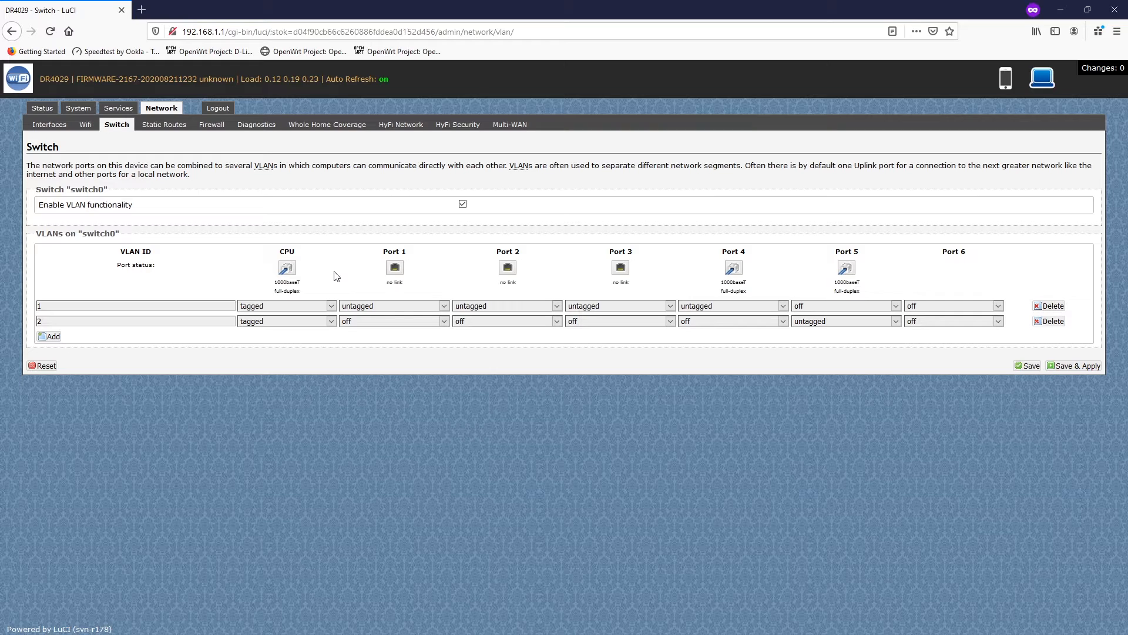
pyautogui.click(42, 107)
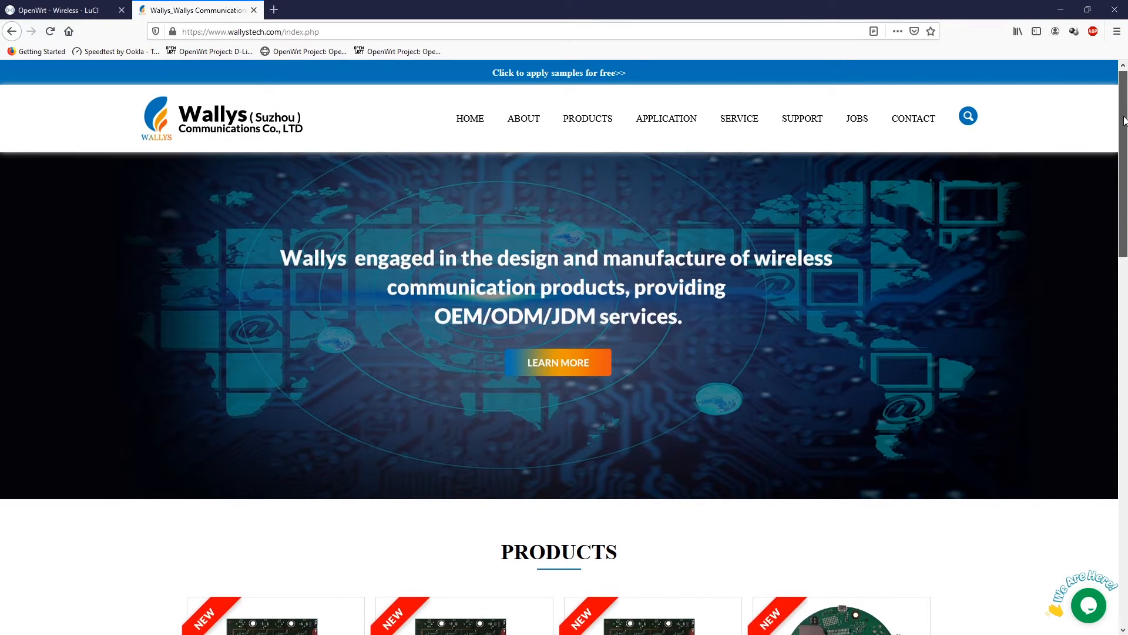
# - Scroll through the Routerboard product listing down to the DR531-S and PD-25 boards
pyautogui.scroll(-3)
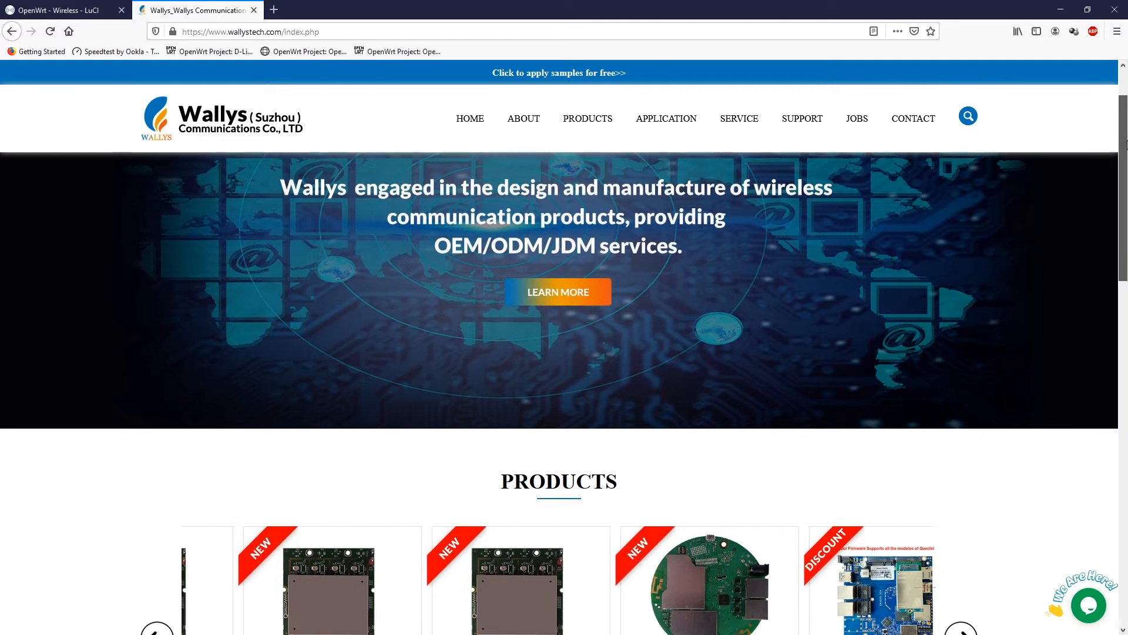
pyautogui.scroll(-3)
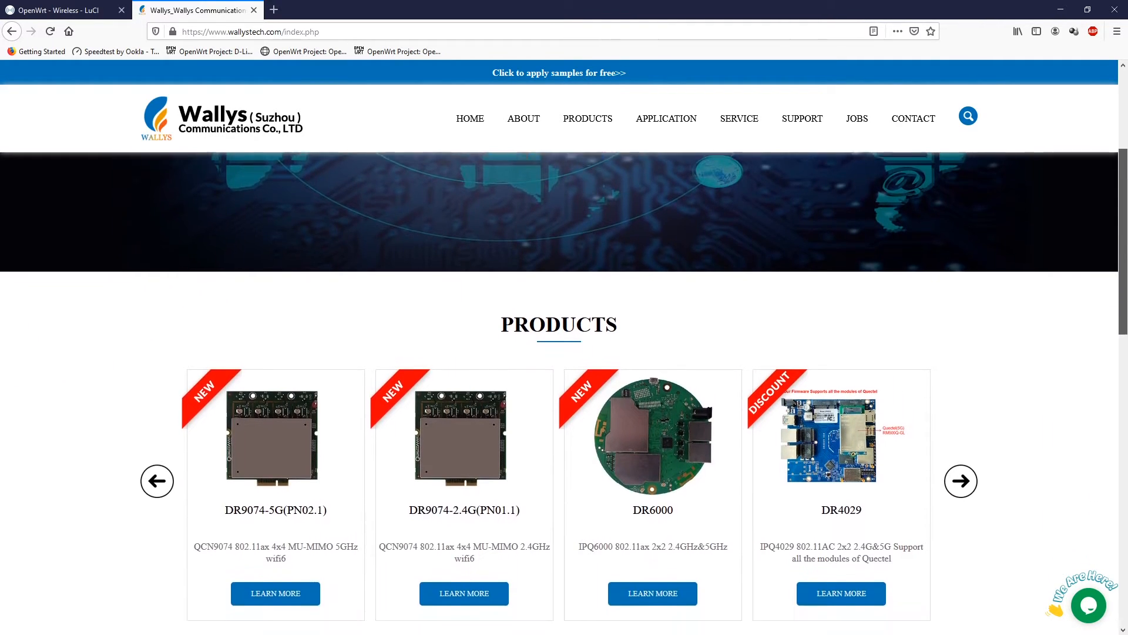
pyautogui.scroll(-3)
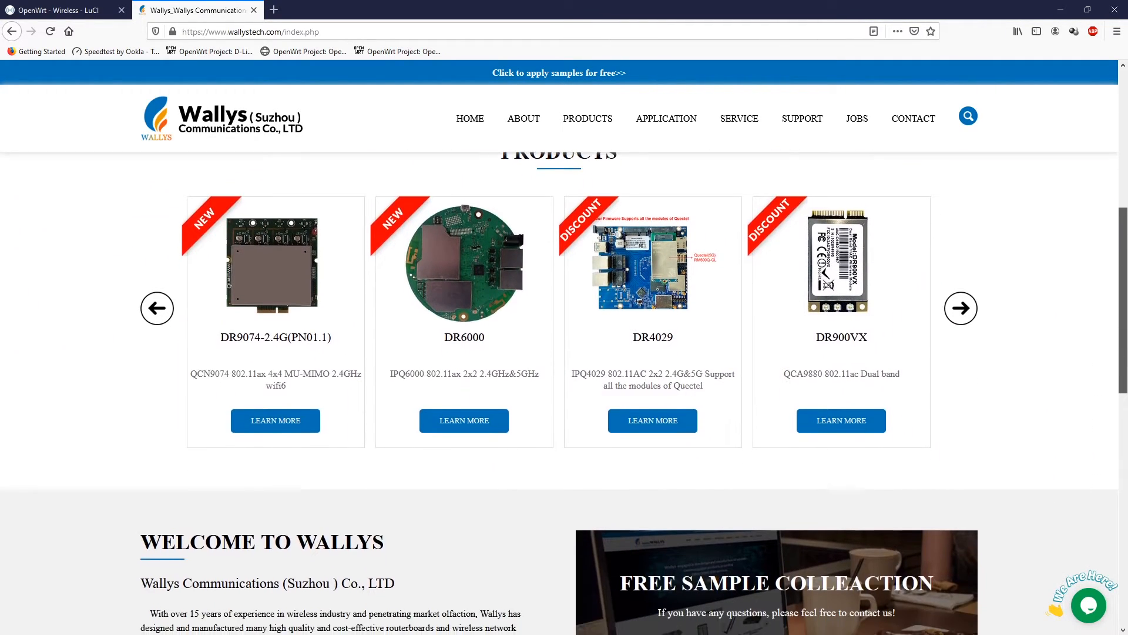
pyautogui.scroll(-3)
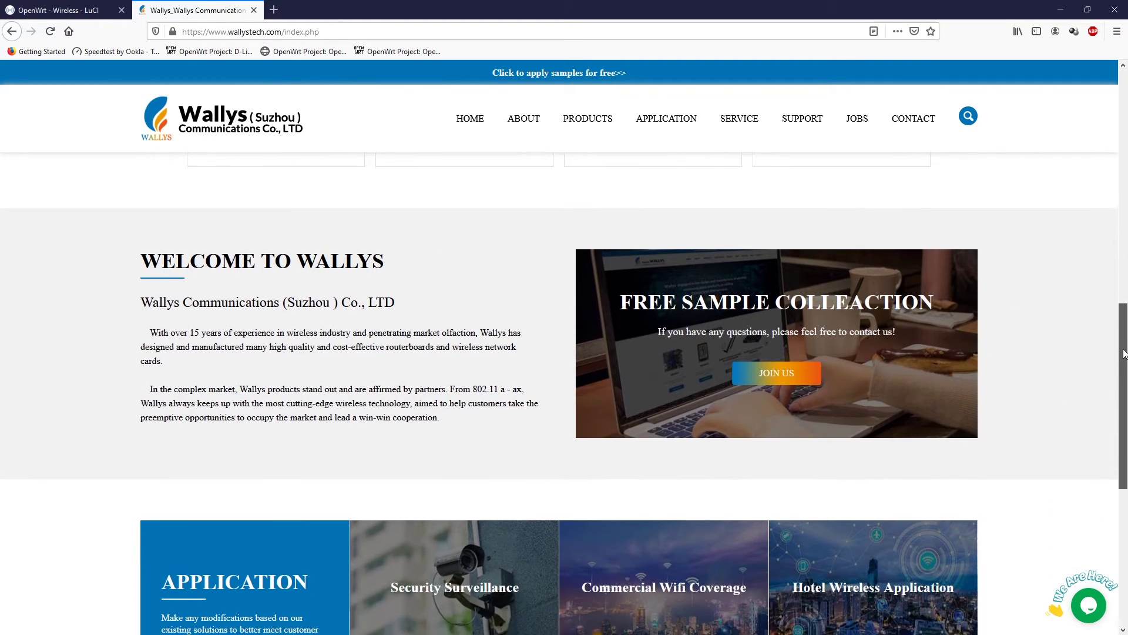
pyautogui.scroll(-3)
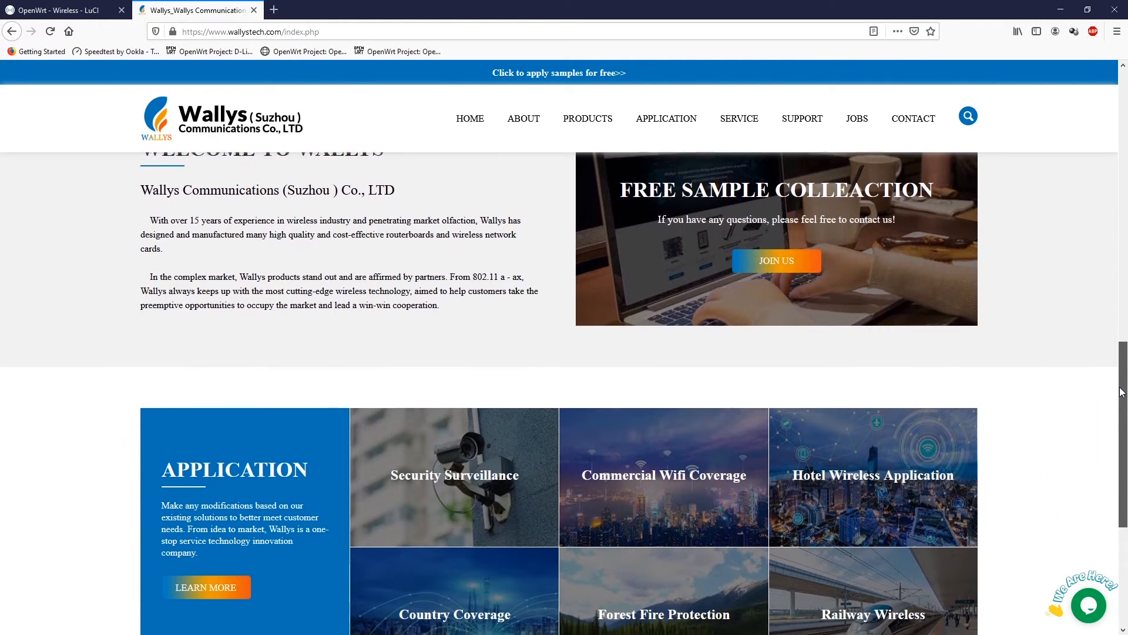
pyautogui.scroll(-3)
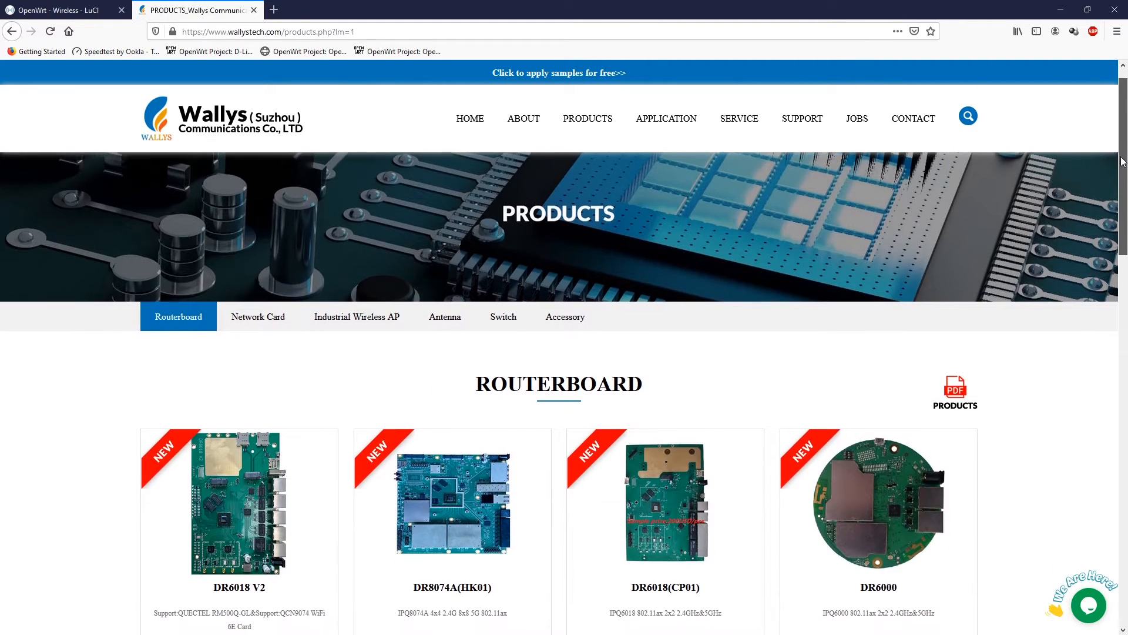
pyautogui.scroll(-3)
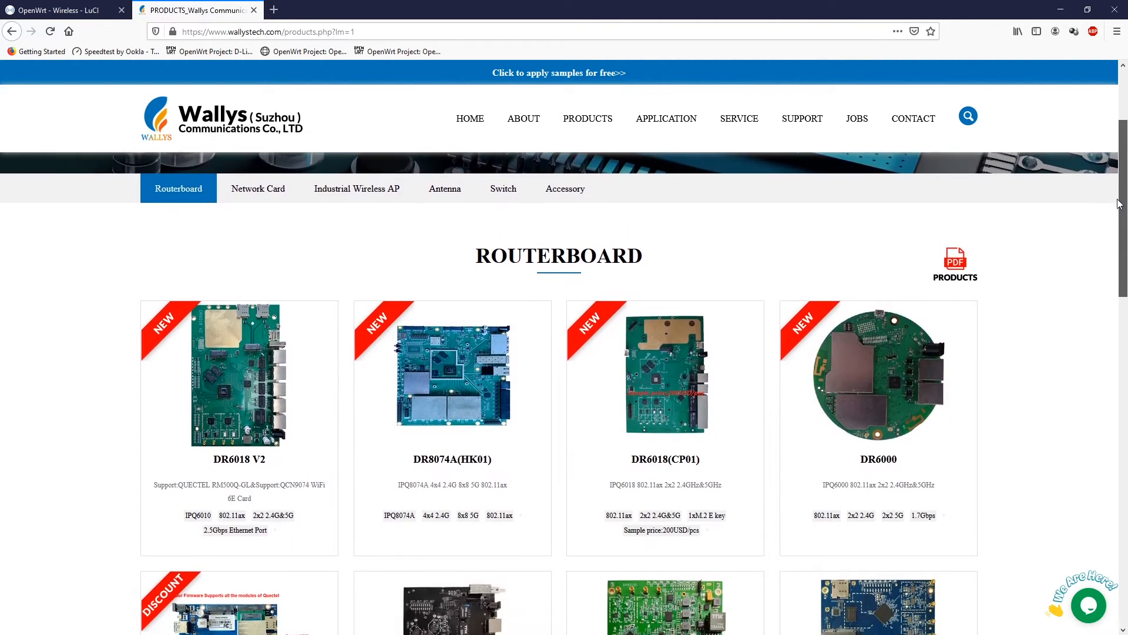
pyautogui.scroll(-3)
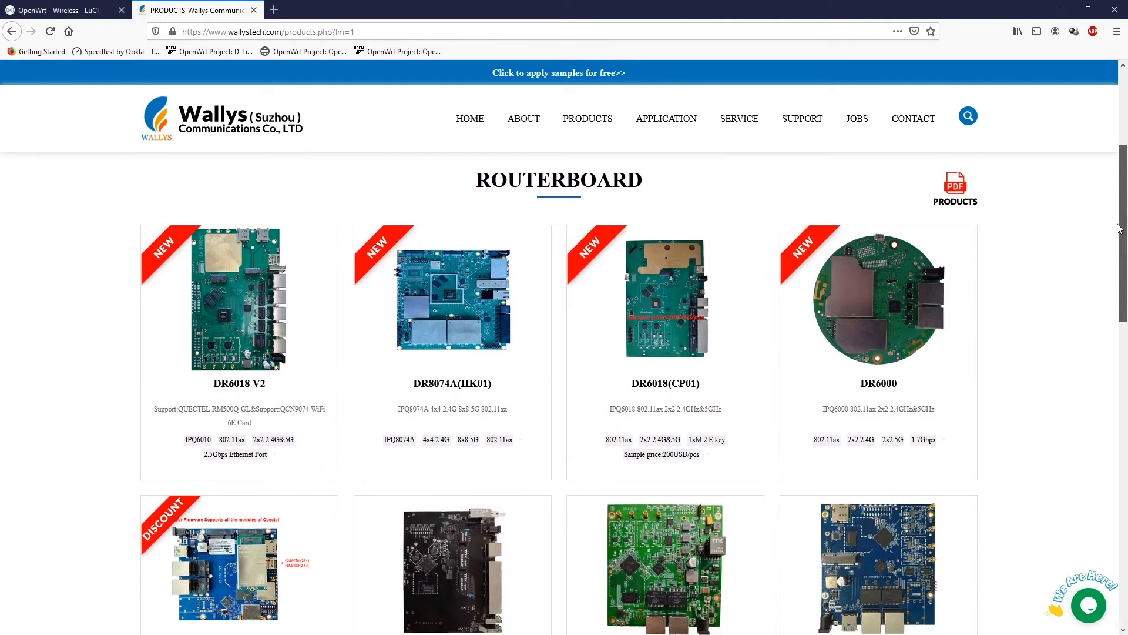
pyautogui.scroll(-3)
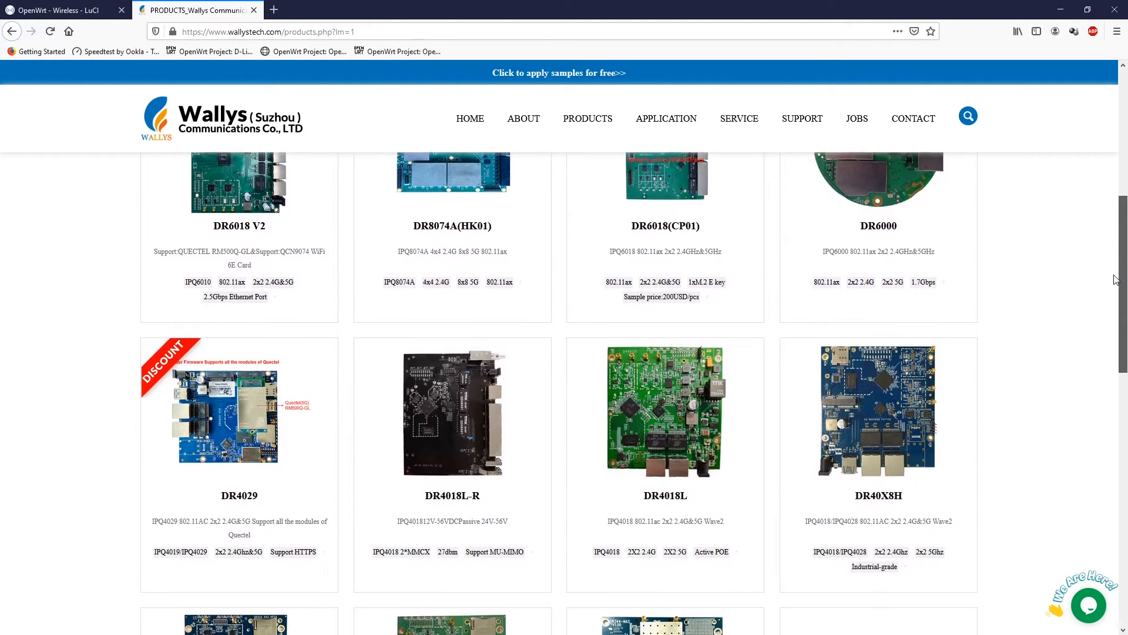
pyautogui.scroll(-3)
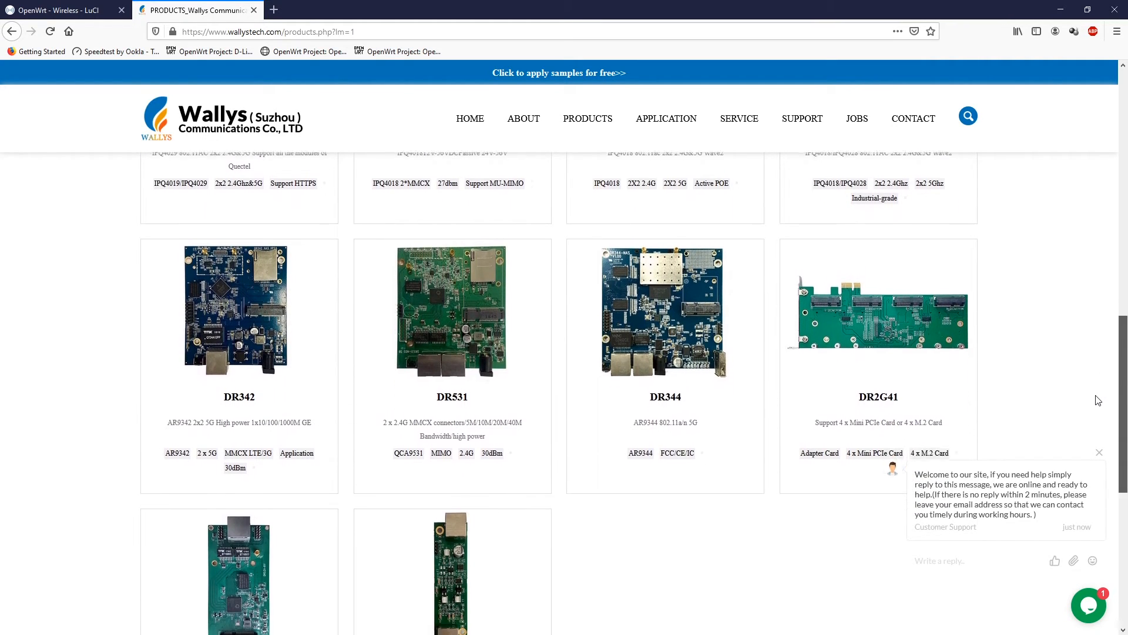
pyautogui.scroll(-3)
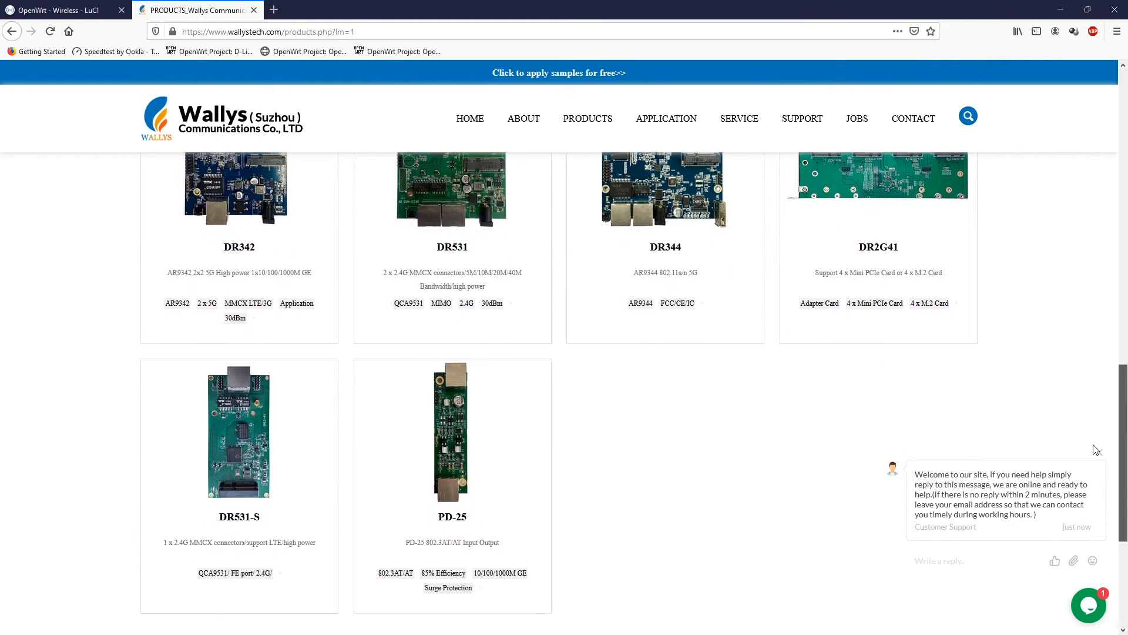
pyautogui.scroll(-3)
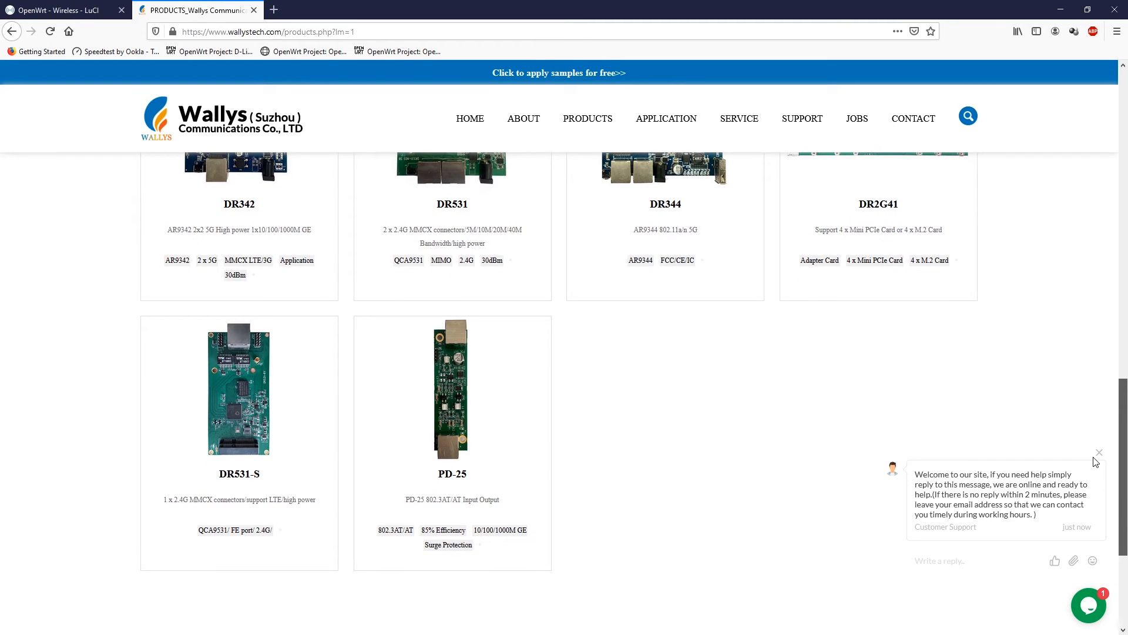